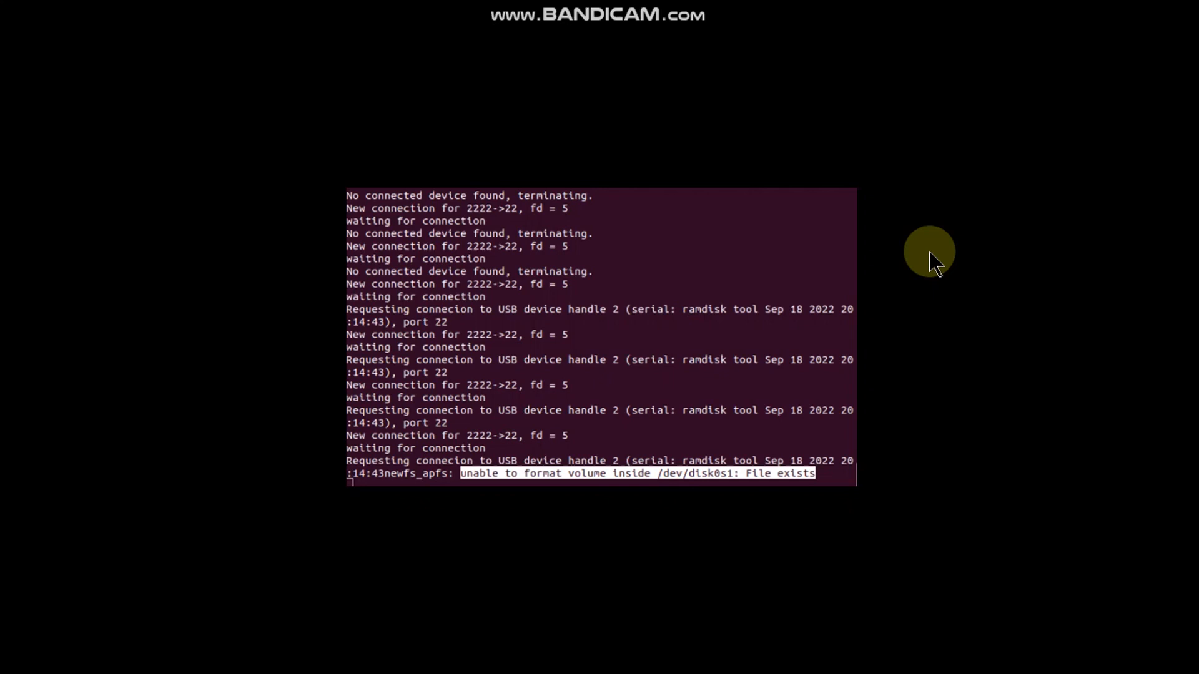
pyautogui.moveTo(654, 314)
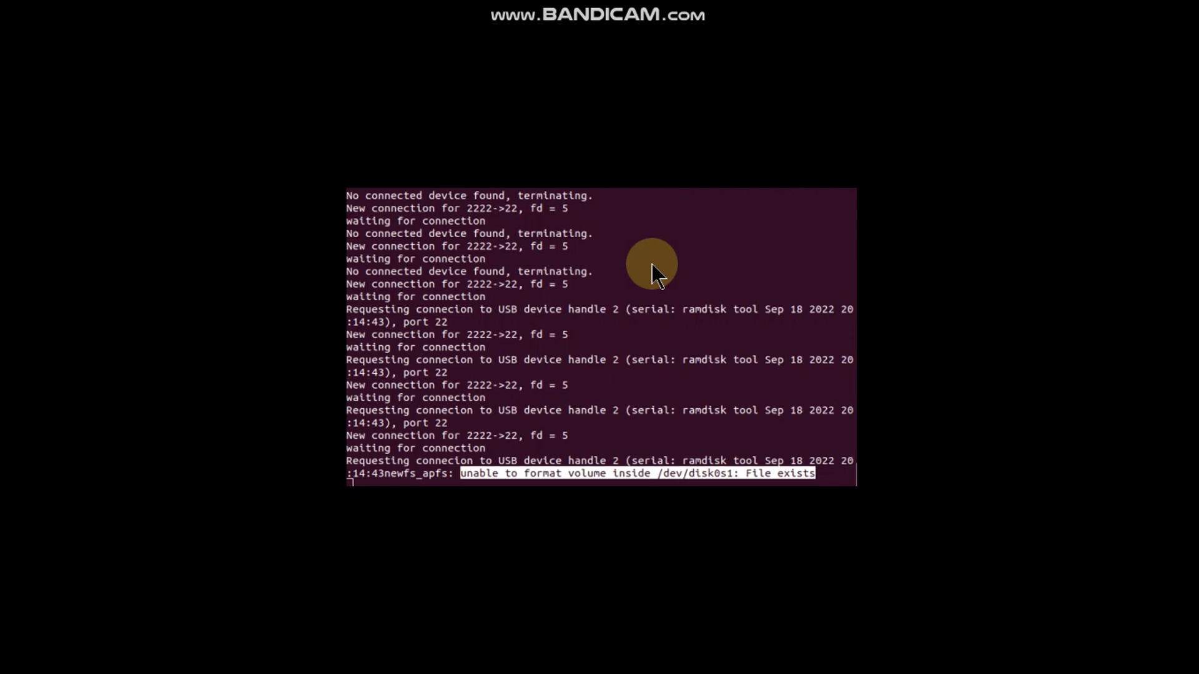
pyautogui.moveTo(637, 508)
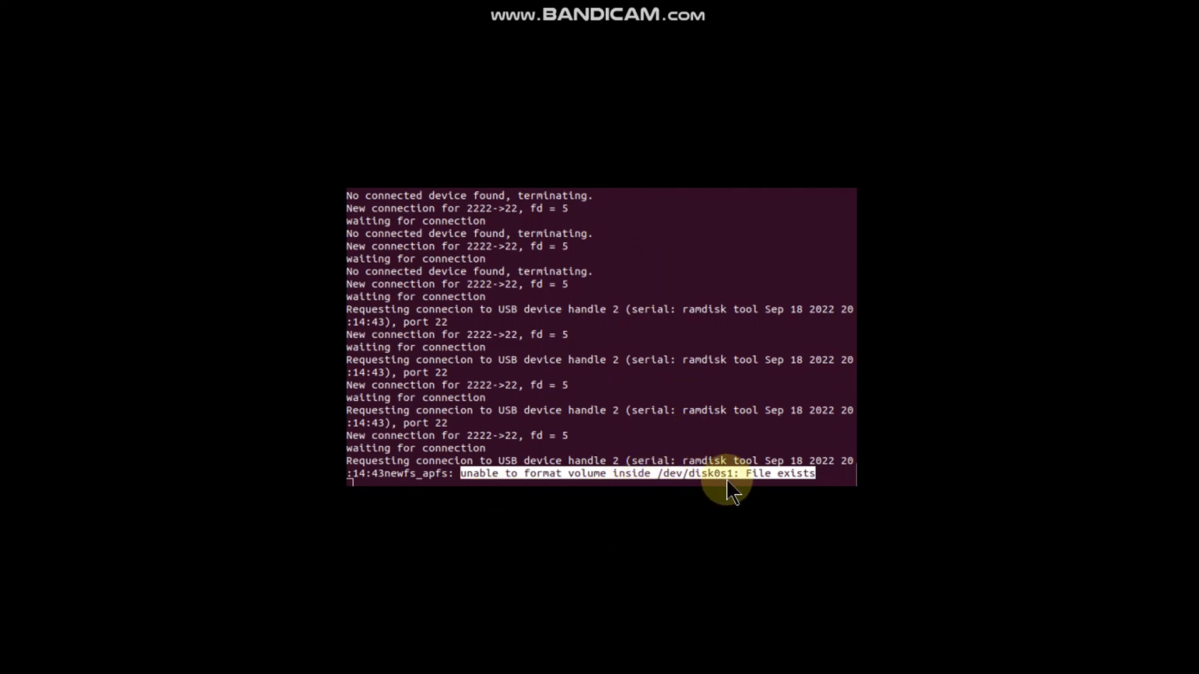
pyautogui.moveTo(941, 403)
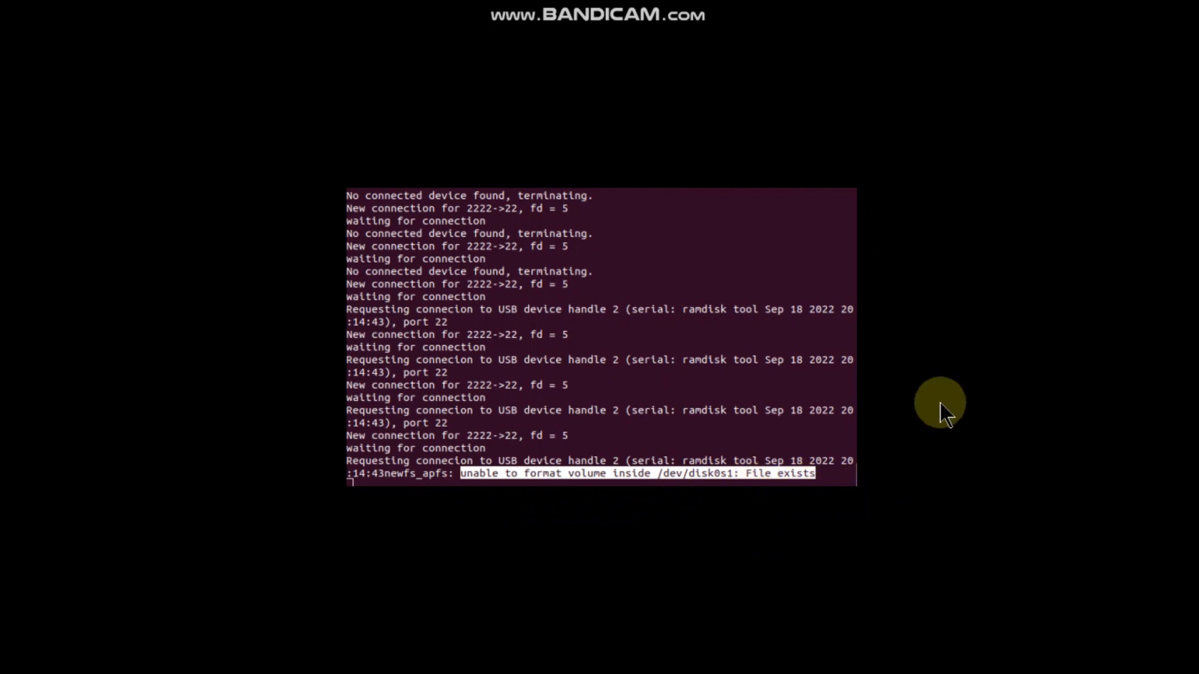
pyautogui.moveTo(916, 331)
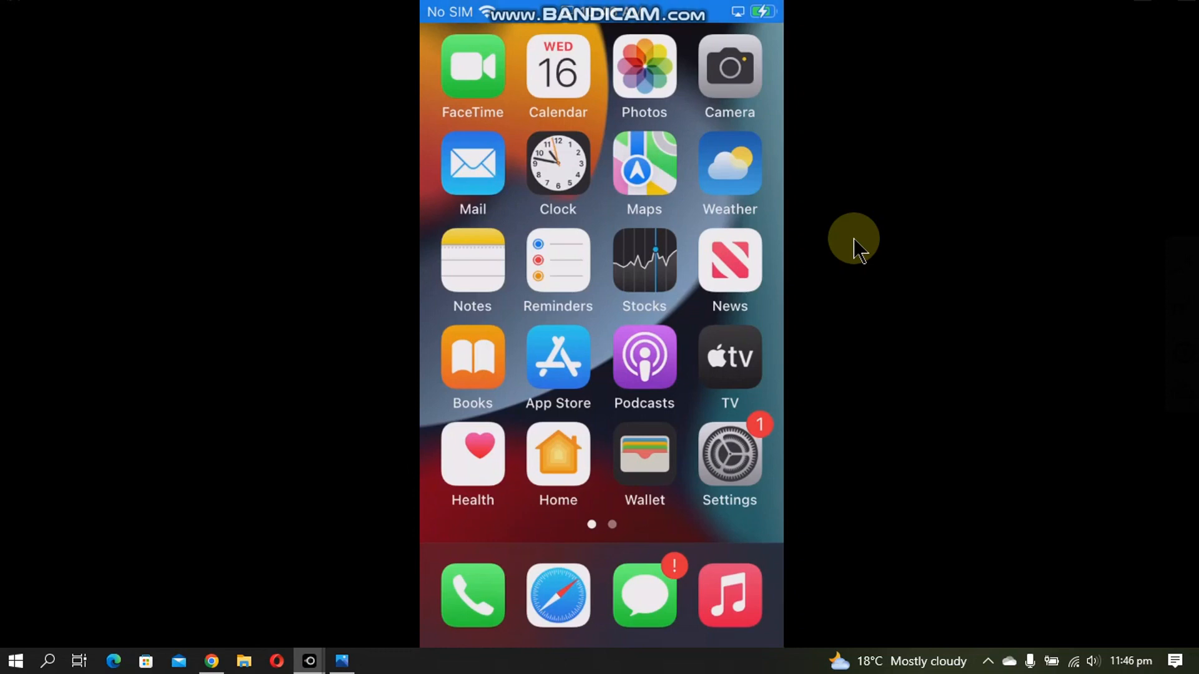
# - Show the iPhone's General > About page with 32 GB capacity and 12.85 GB available
pyautogui.click(729, 455)
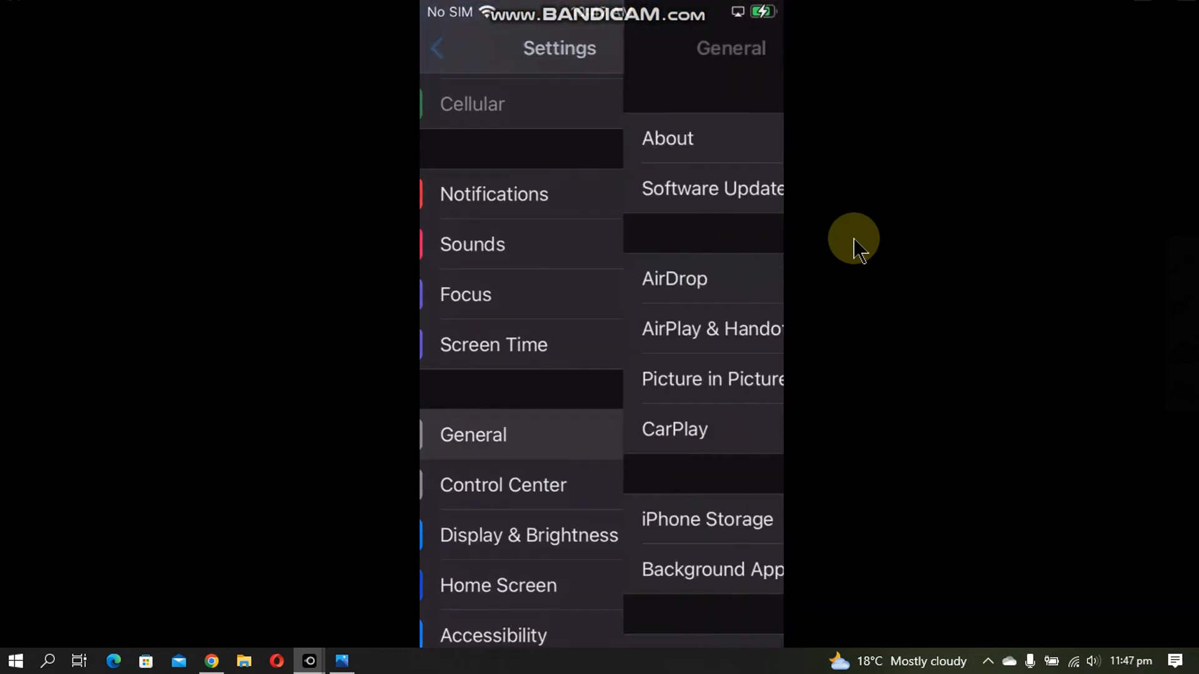
pyautogui.click(667, 139)
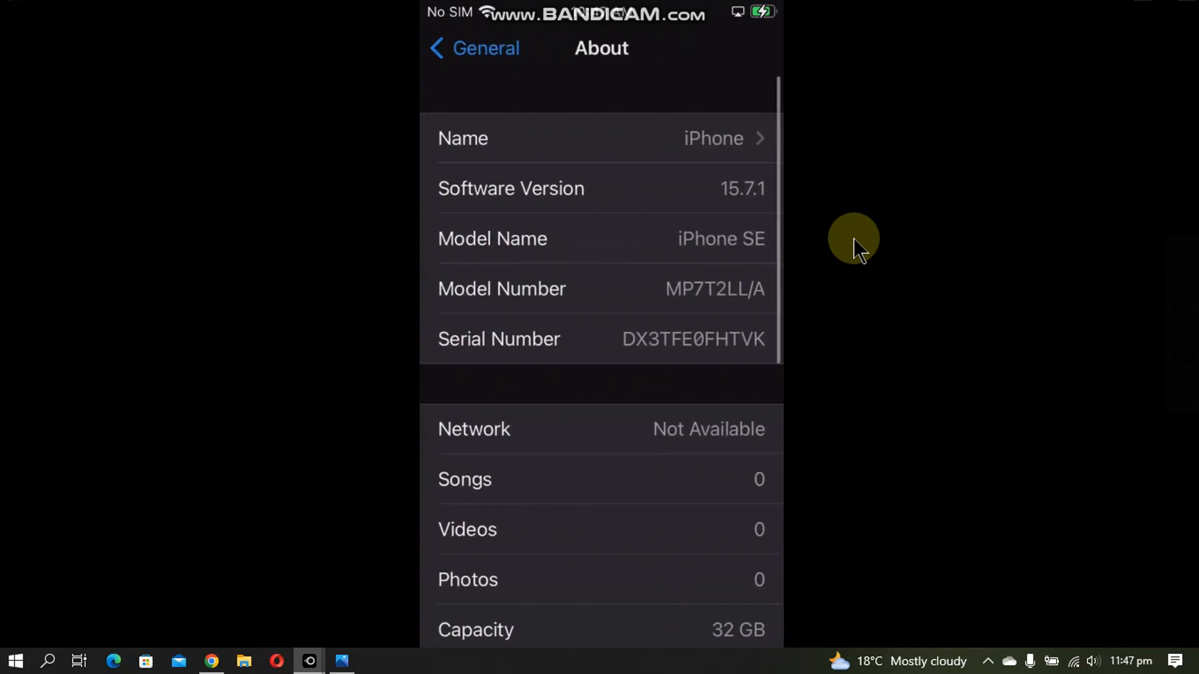
pyautogui.scroll(-3)
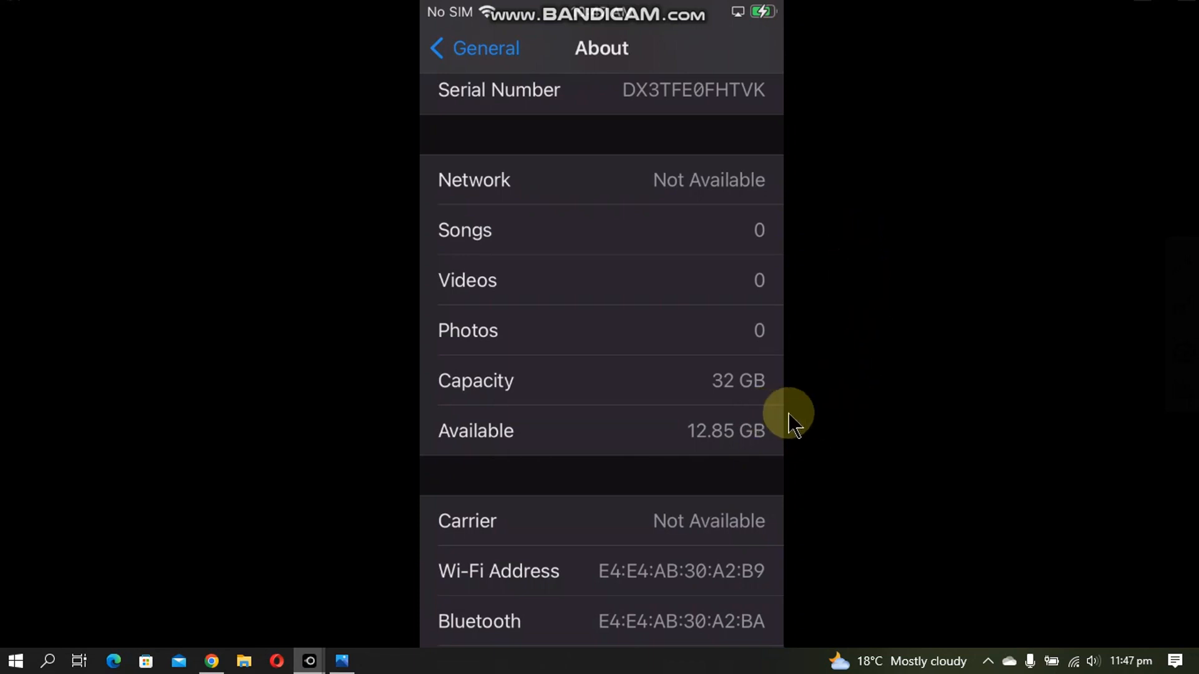
pyautogui.moveTo(773, 463)
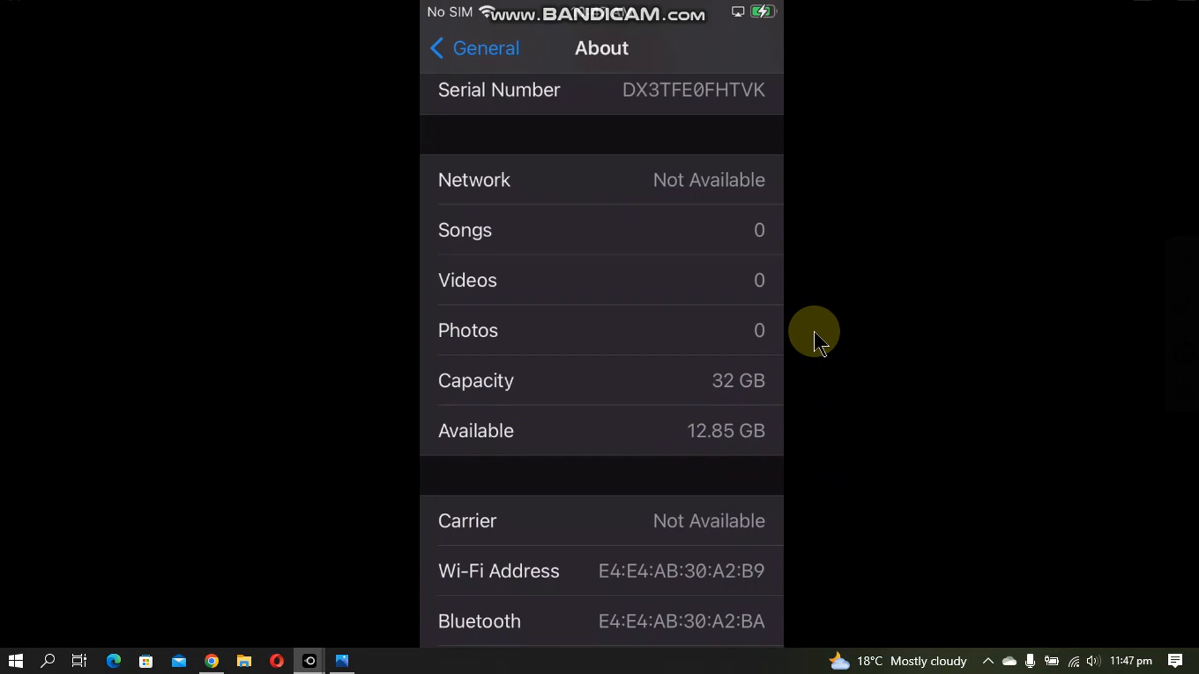
pyautogui.moveTo(795, 402)
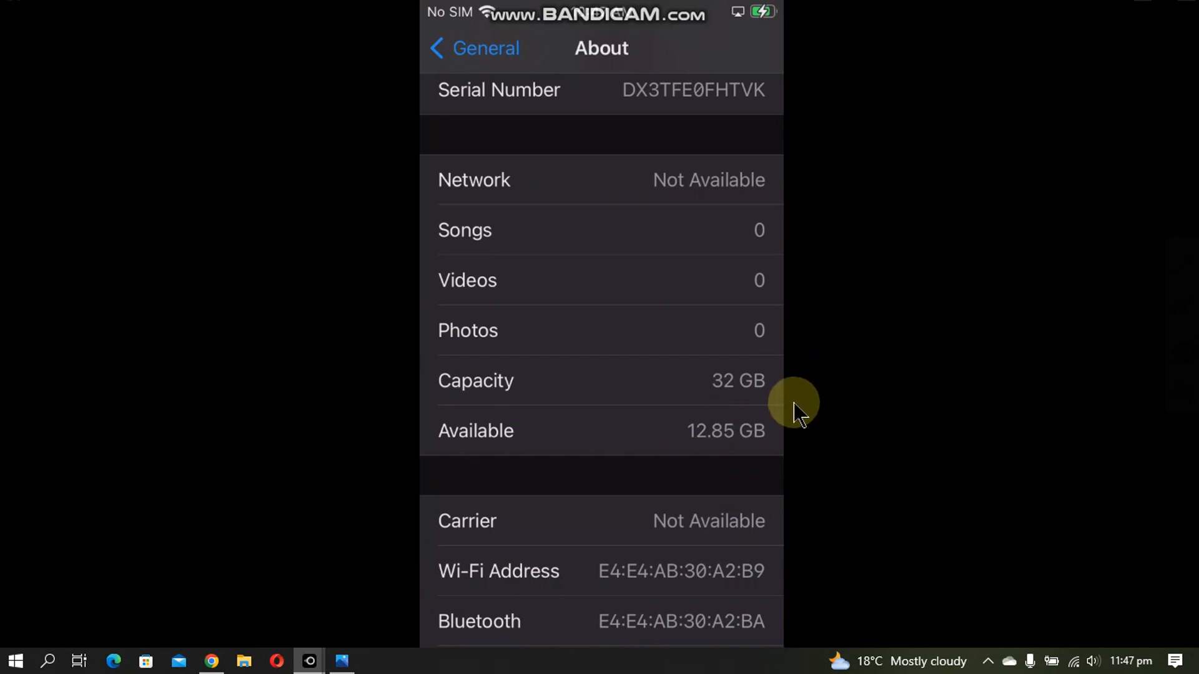
pyautogui.moveTo(662, 456)
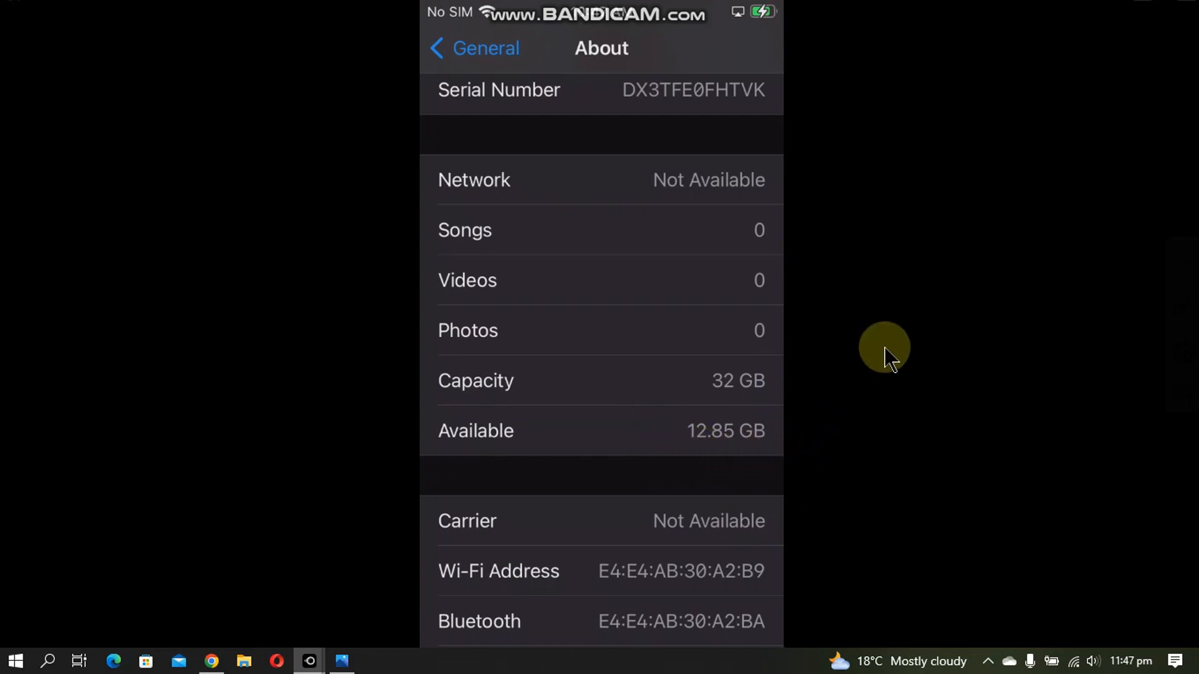
pyautogui.scroll(-3)
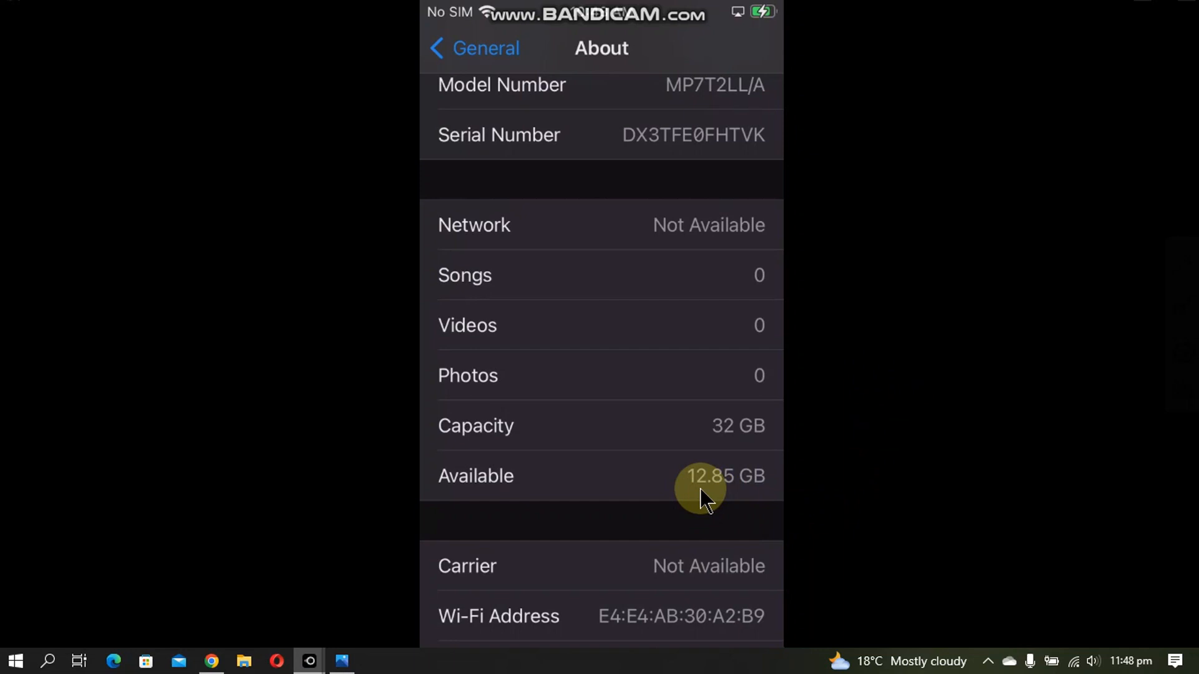
pyautogui.moveTo(880, 388)
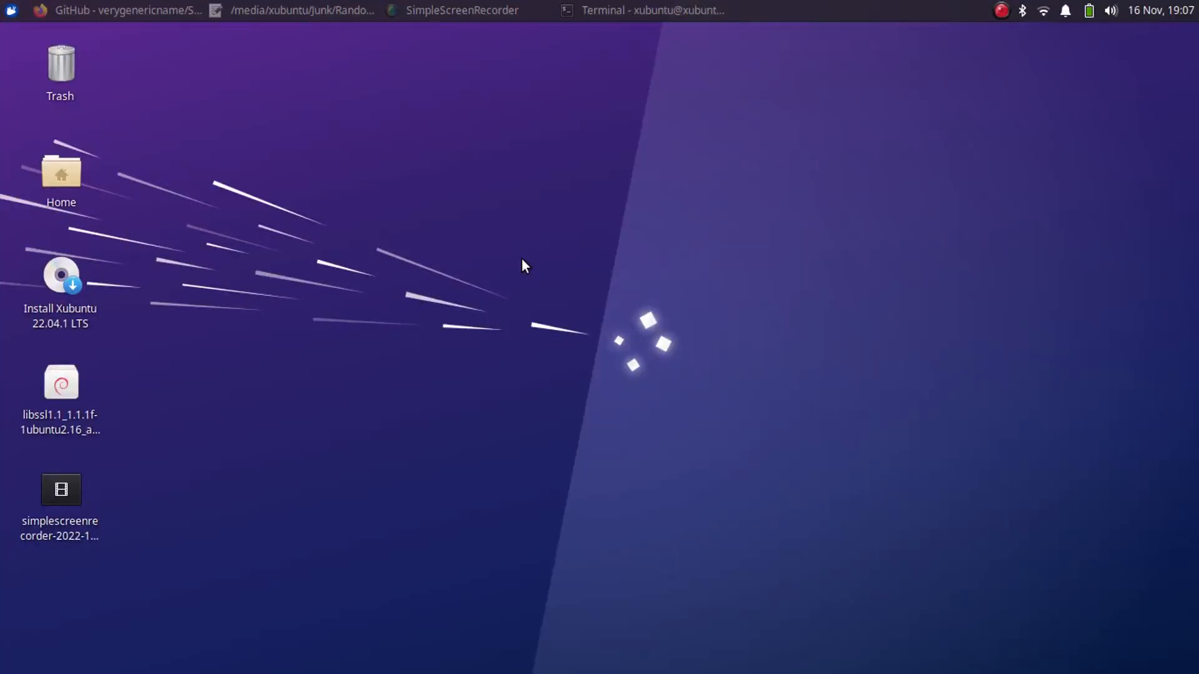
pyautogui.moveTo(491, 324)
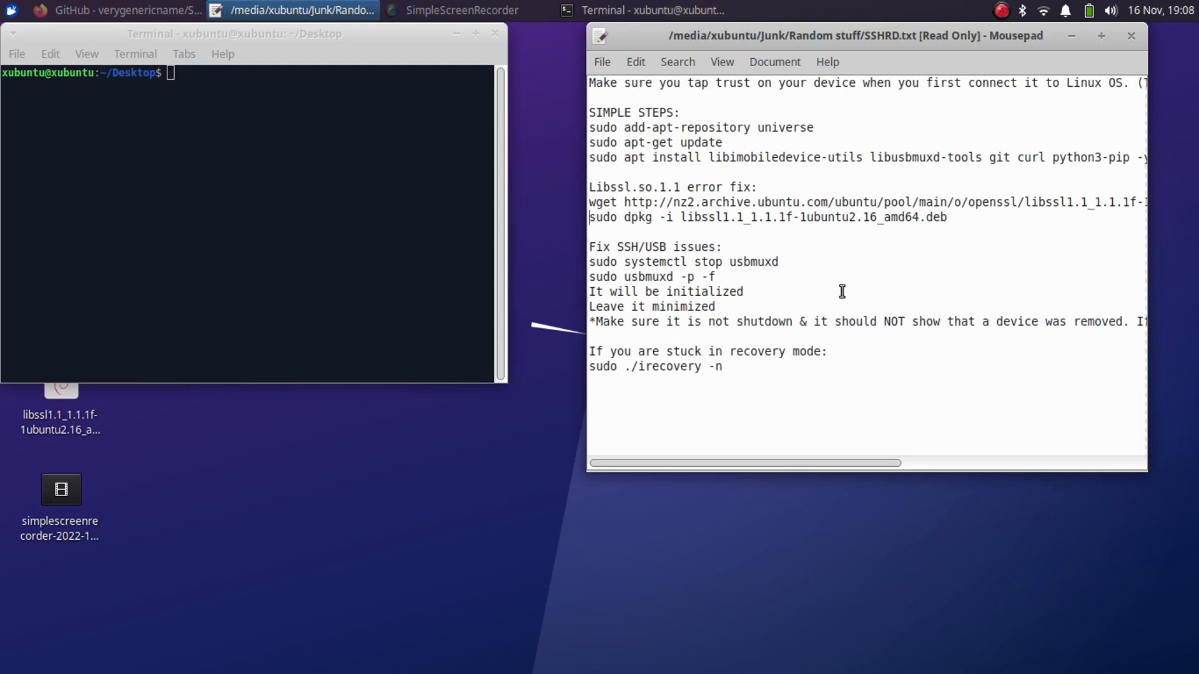
pyautogui.moveTo(886, 275)
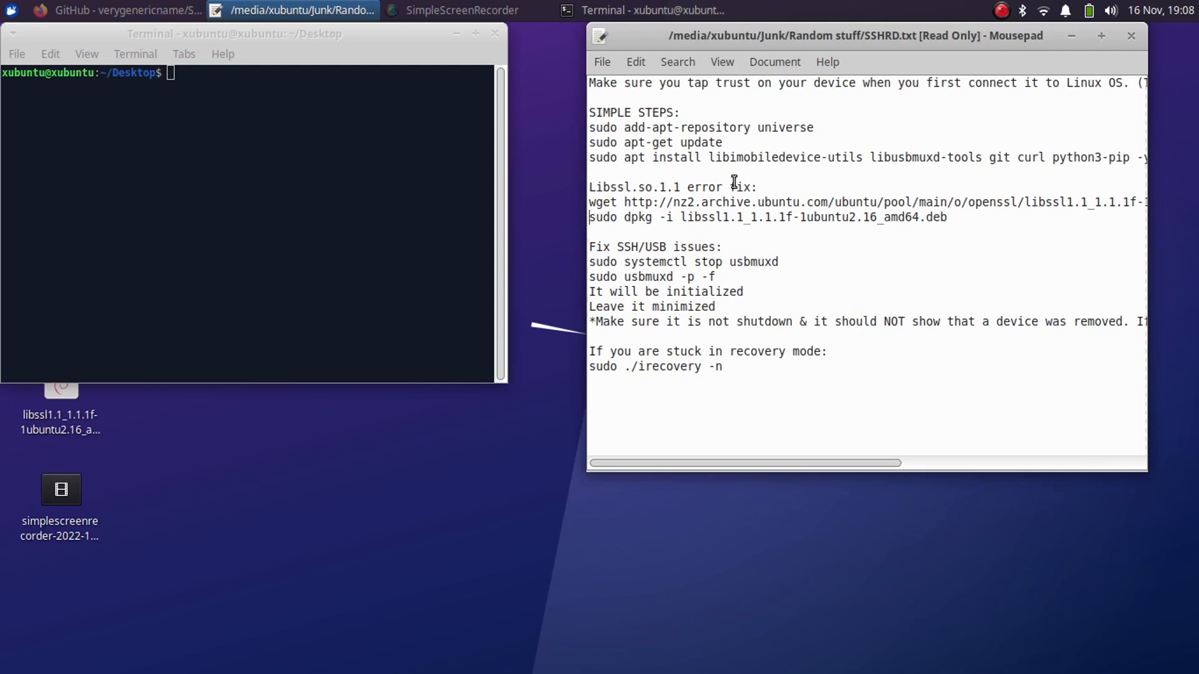
pyautogui.moveTo(641, 130)
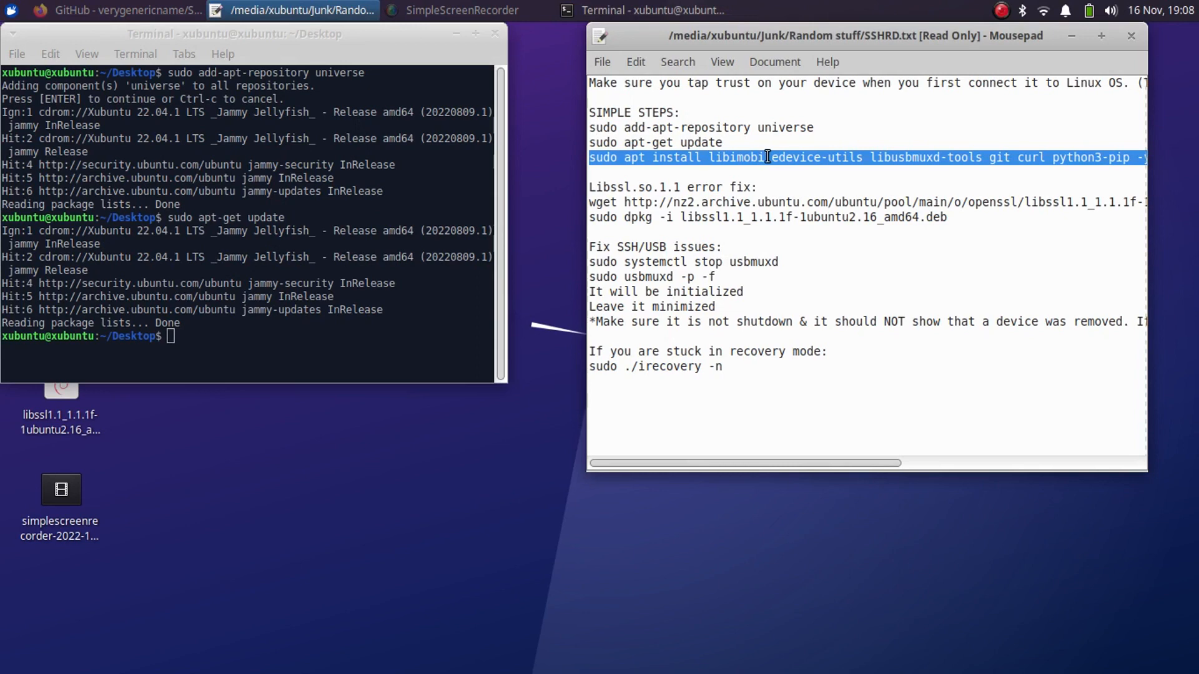
# - Enter the apt install command for libimobiledevice-utils, libusbmuxd-tools, git, curl and python3-pip
pyautogui.write('sudo apt install libimobiledevice-utils libusbmuxd-tools git curl python3-pip -y')
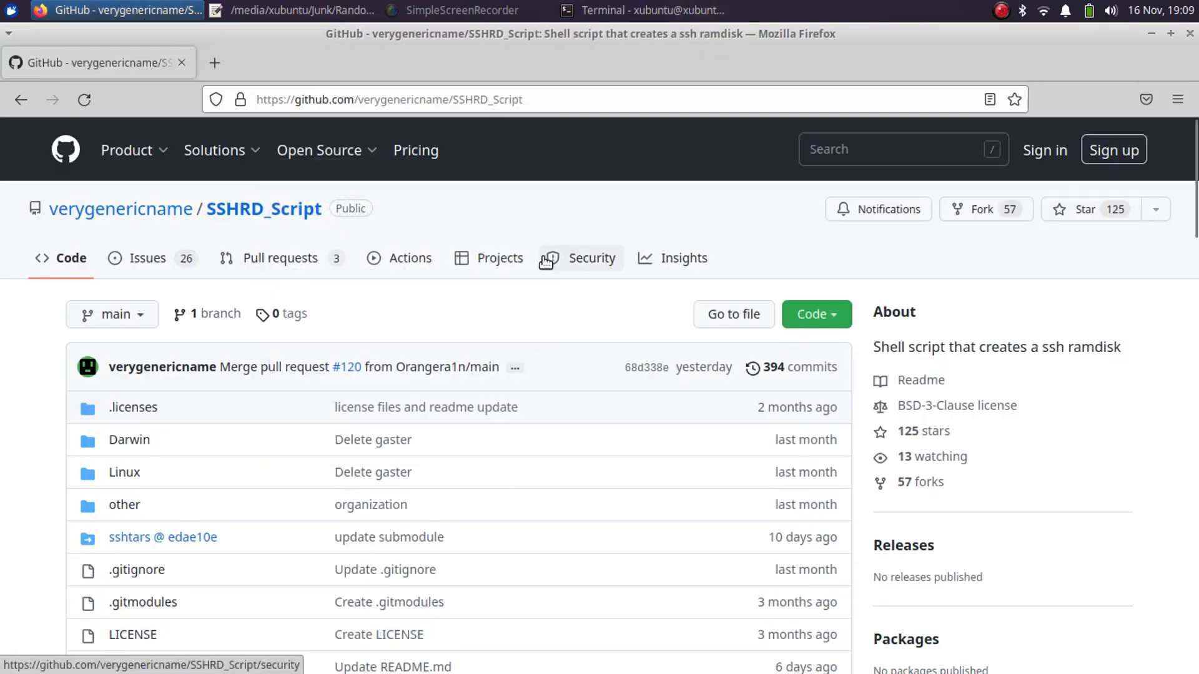
pyautogui.moveTo(565, 213)
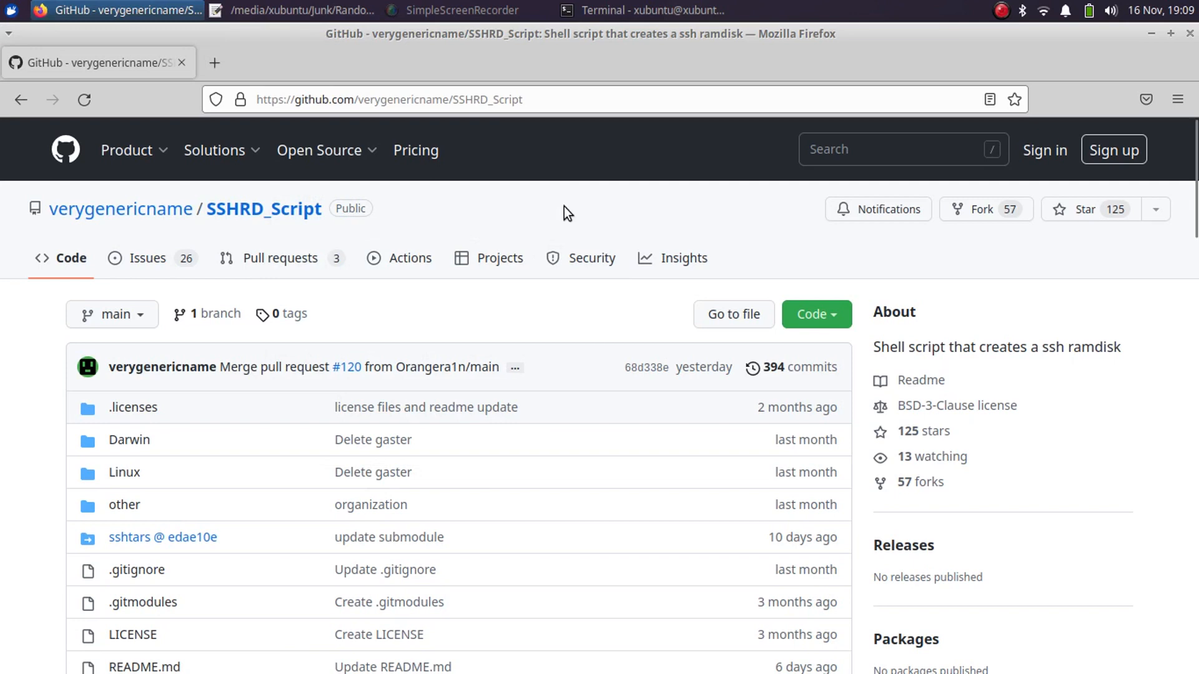
pyautogui.moveTo(1113, 304)
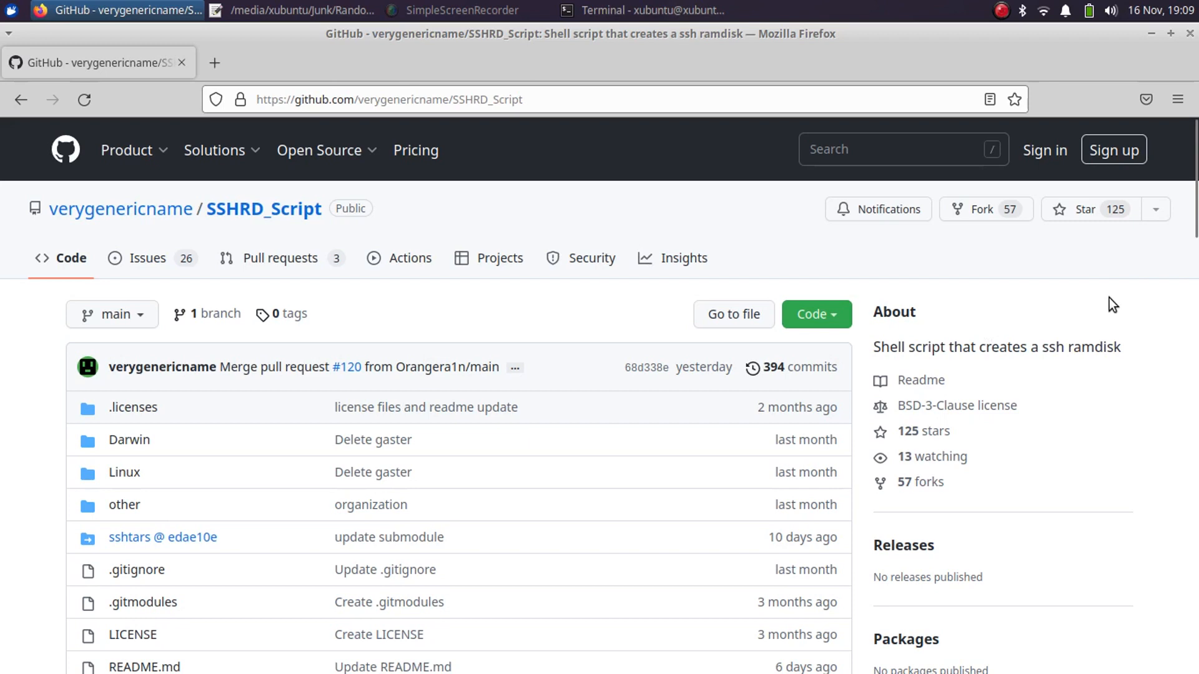
# - Scroll down through the SSHRD_Script repository page on GitHub
pyautogui.scroll(-3)
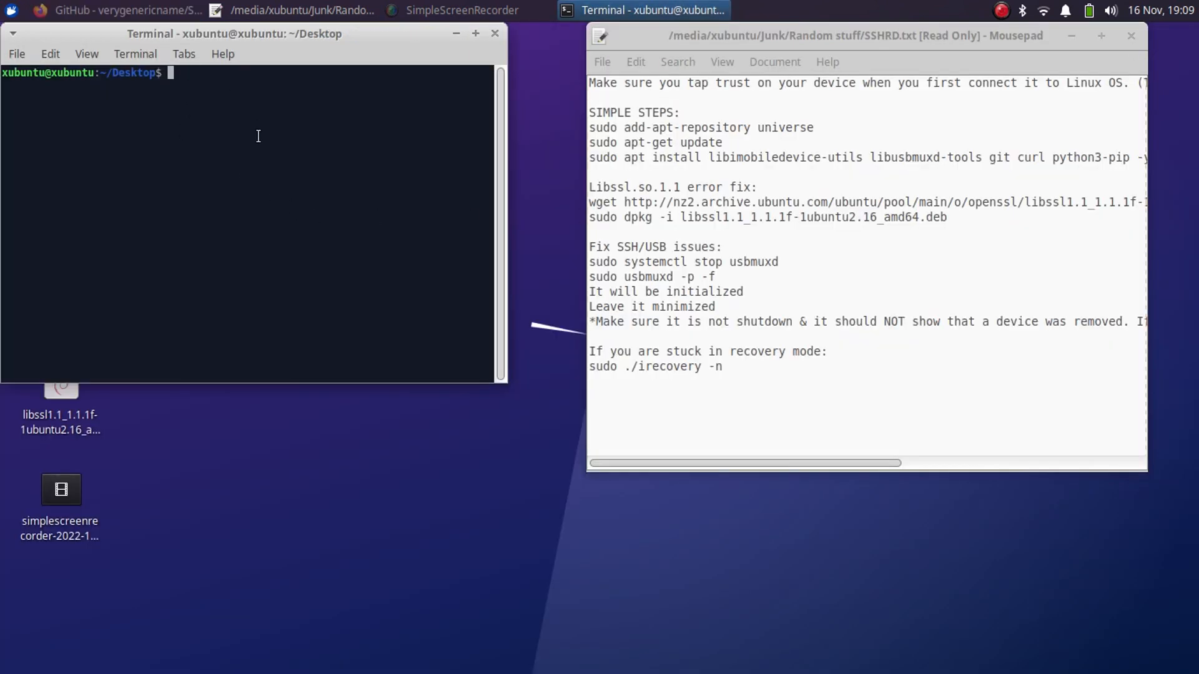
# - Change directory into the Downloads folder
pyautogui.write('cd')
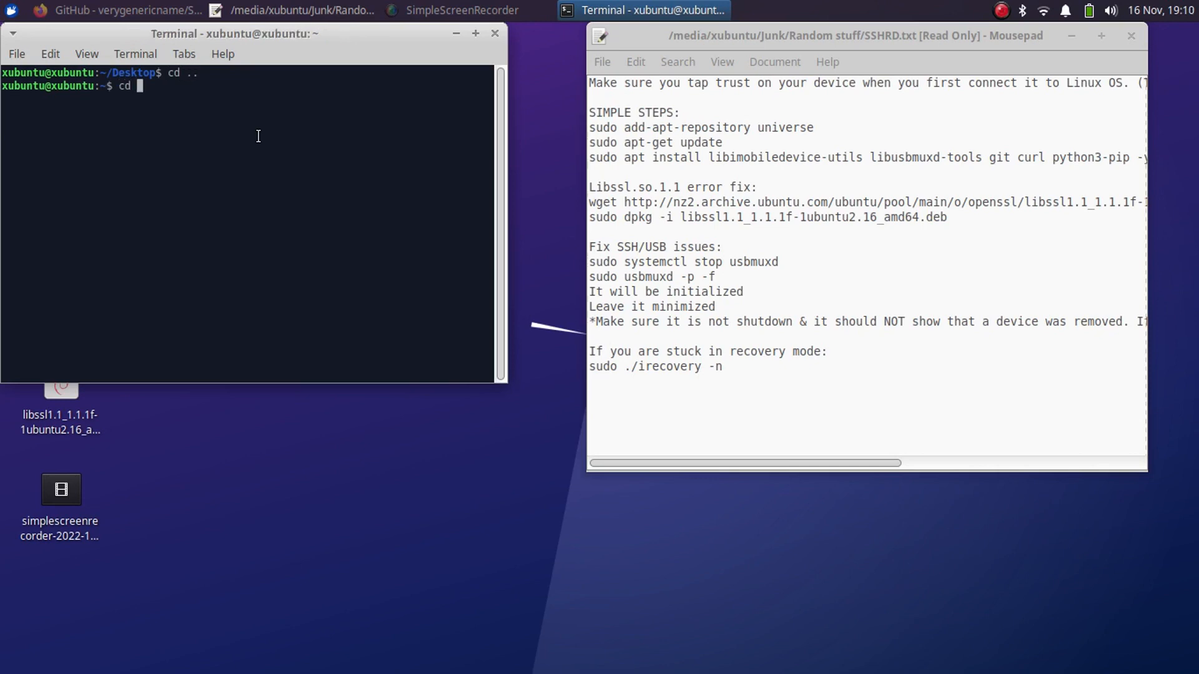
pyautogui.write('Downloads')
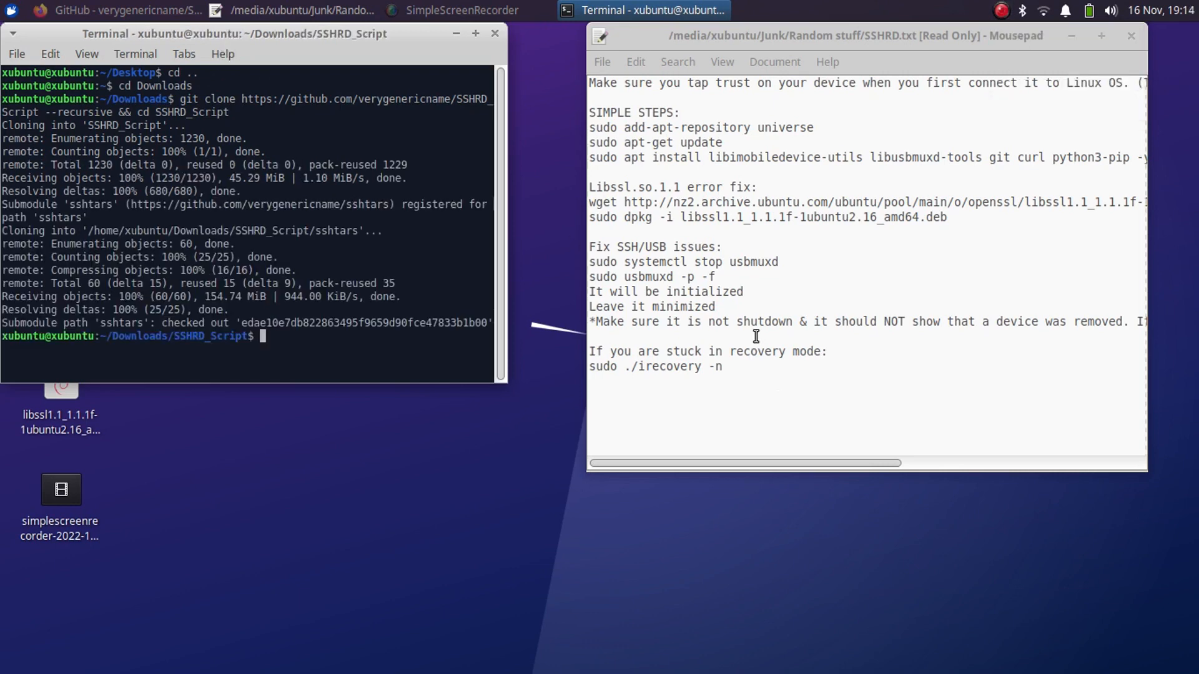
pyautogui.moveTo(664, 310)
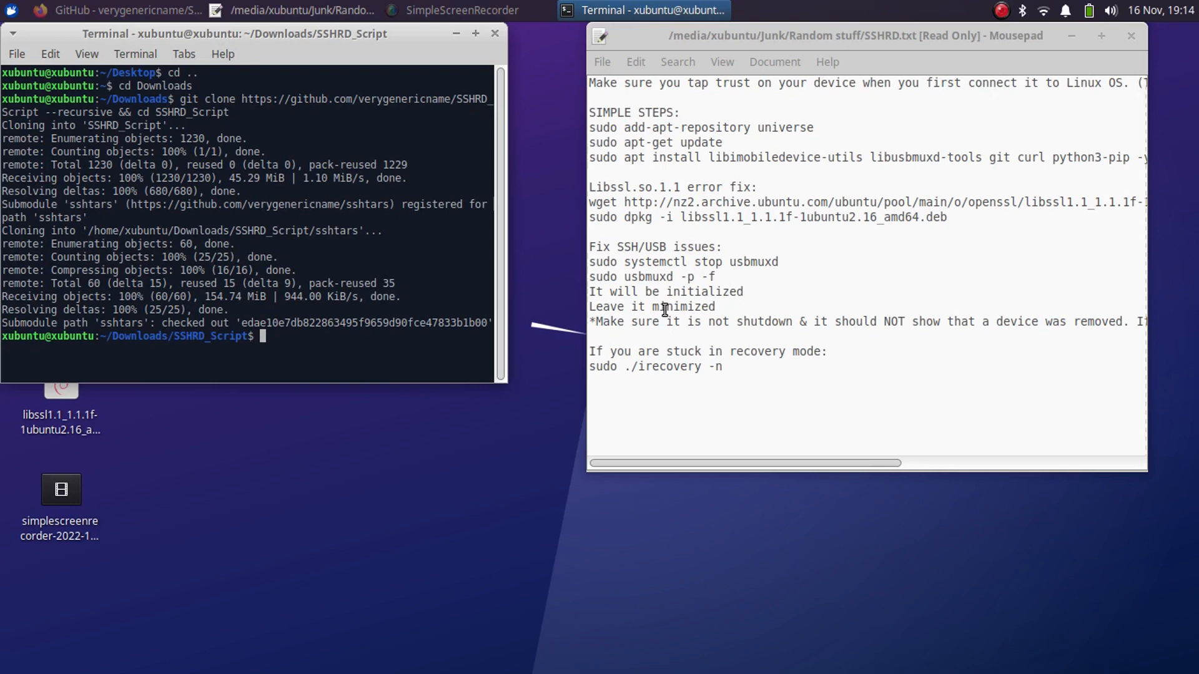
pyautogui.moveTo(698, 378)
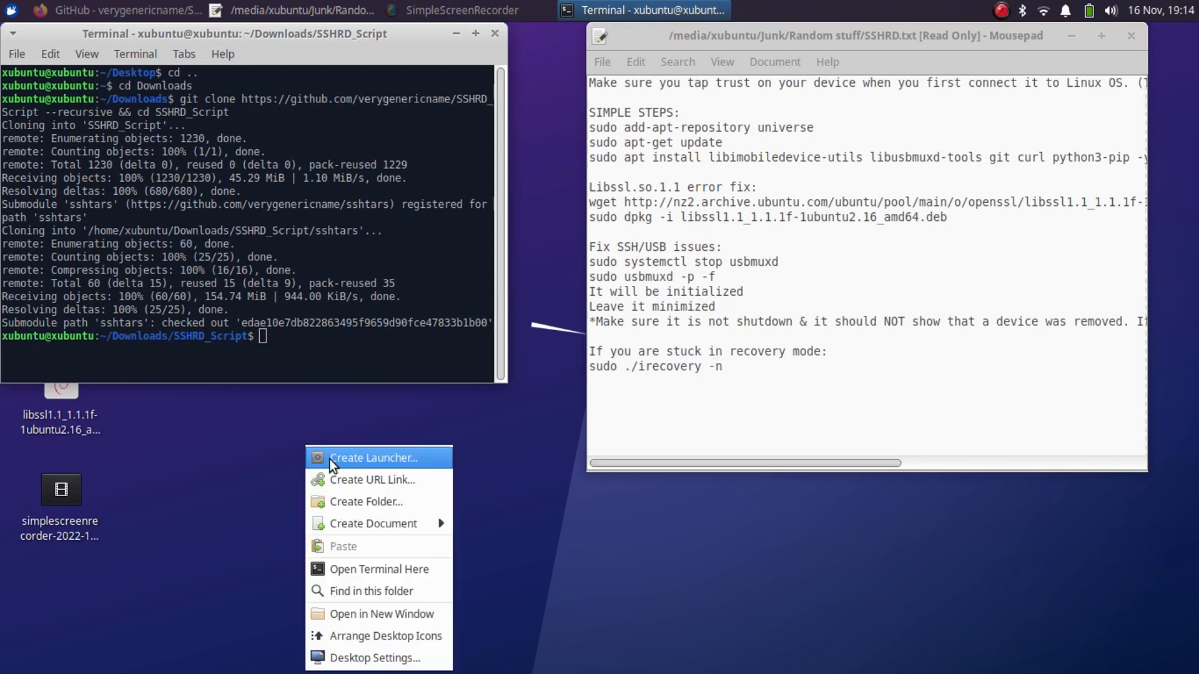
# - In a second terminal, run sudo ./sshrd.sh 15.7.1 to build the iOS 15.7.1 ramdisk
pyautogui.click(376, 569)
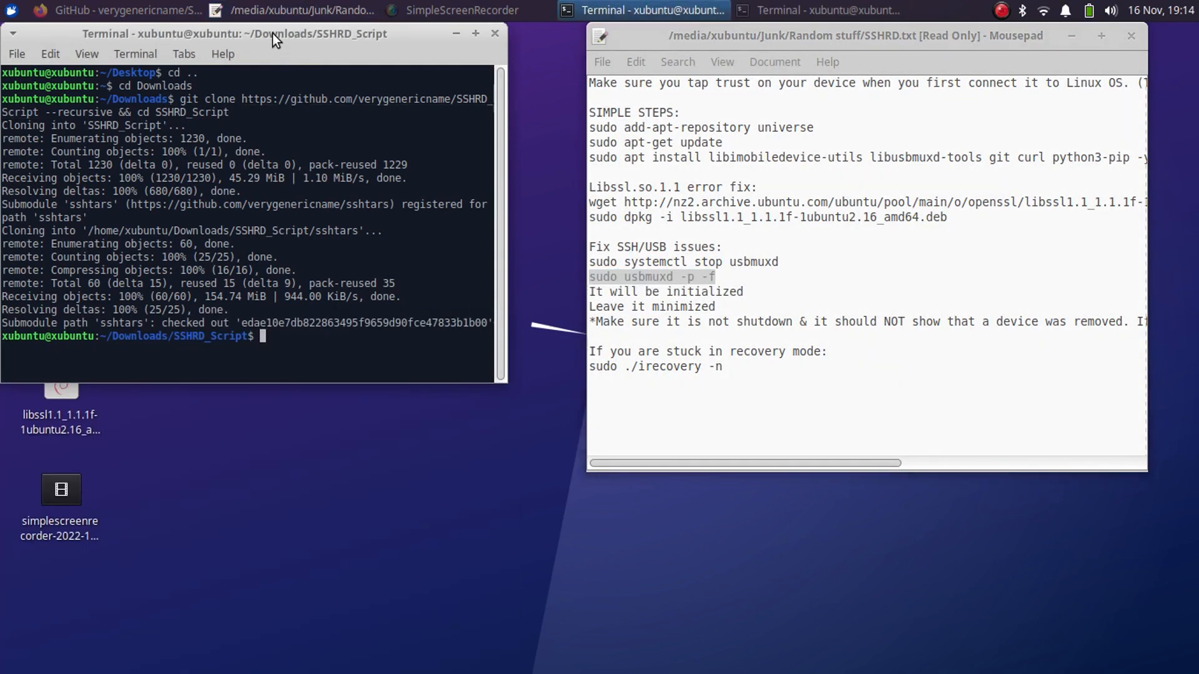
pyautogui.write('sud')
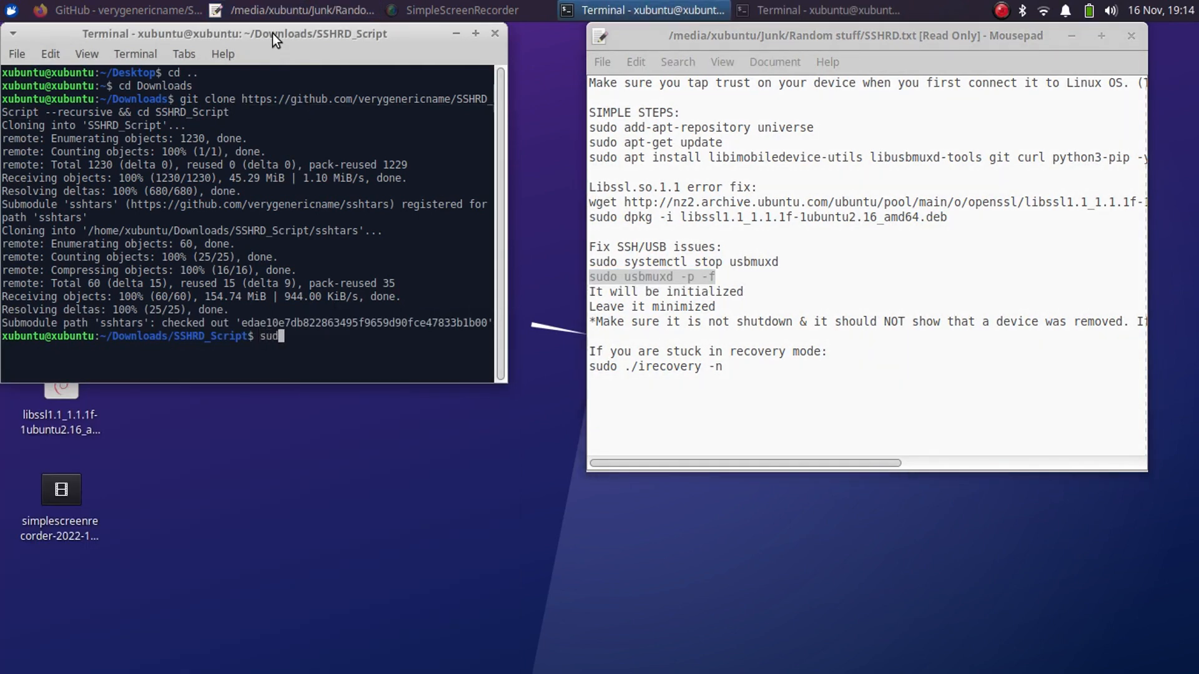
pyautogui.write('./ss')
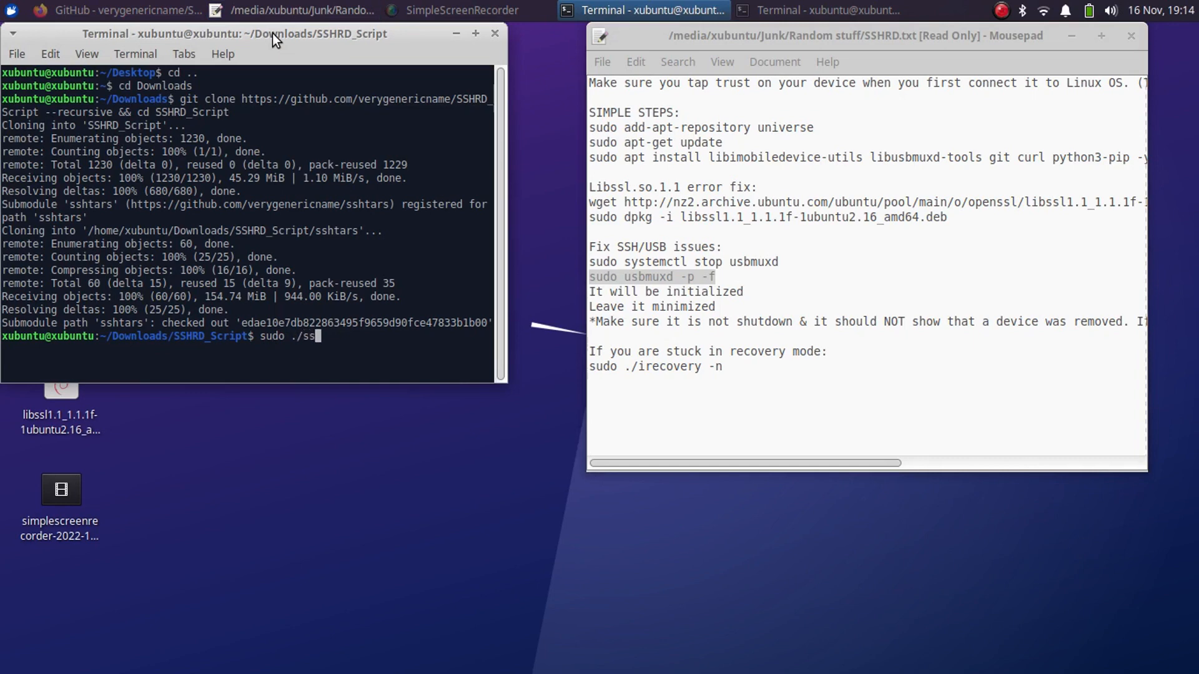
pyautogui.write('hrd.sh')
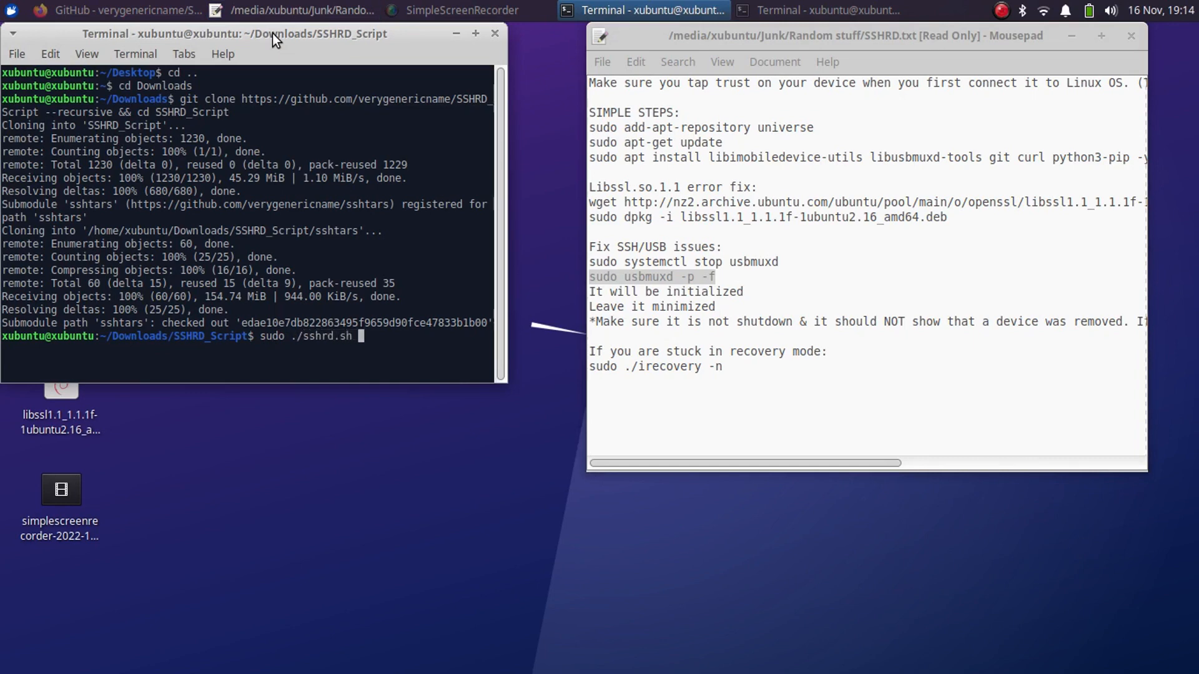
pyautogui.write('15')
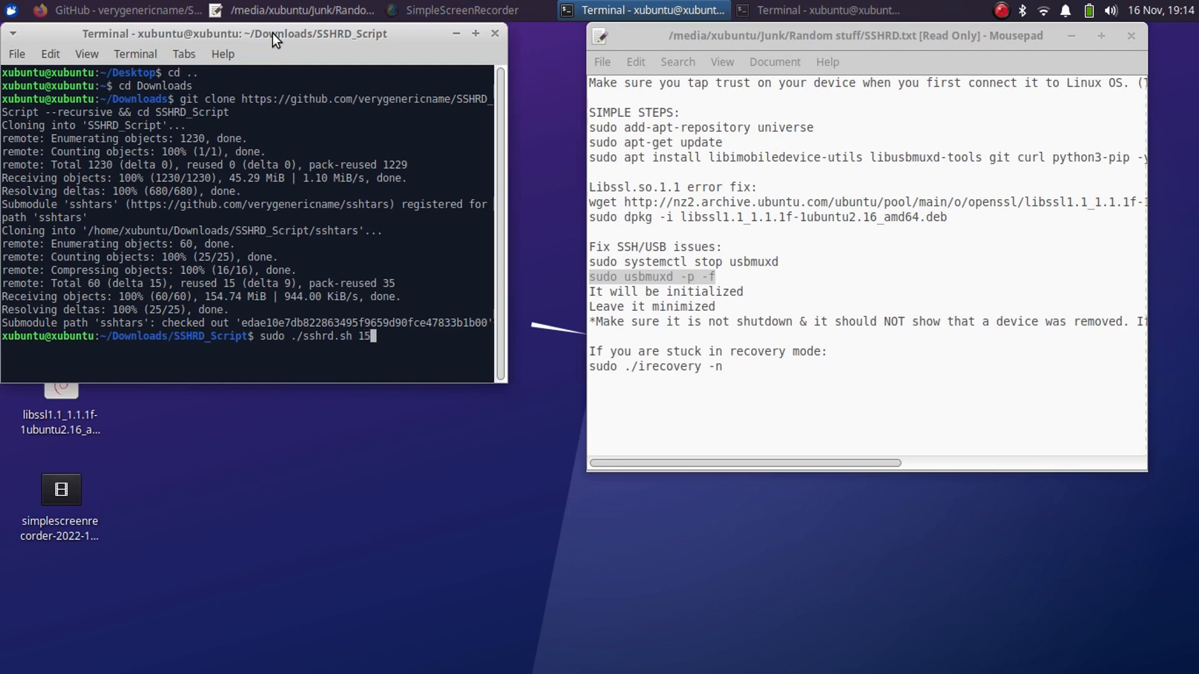
pyautogui.write('.7.')
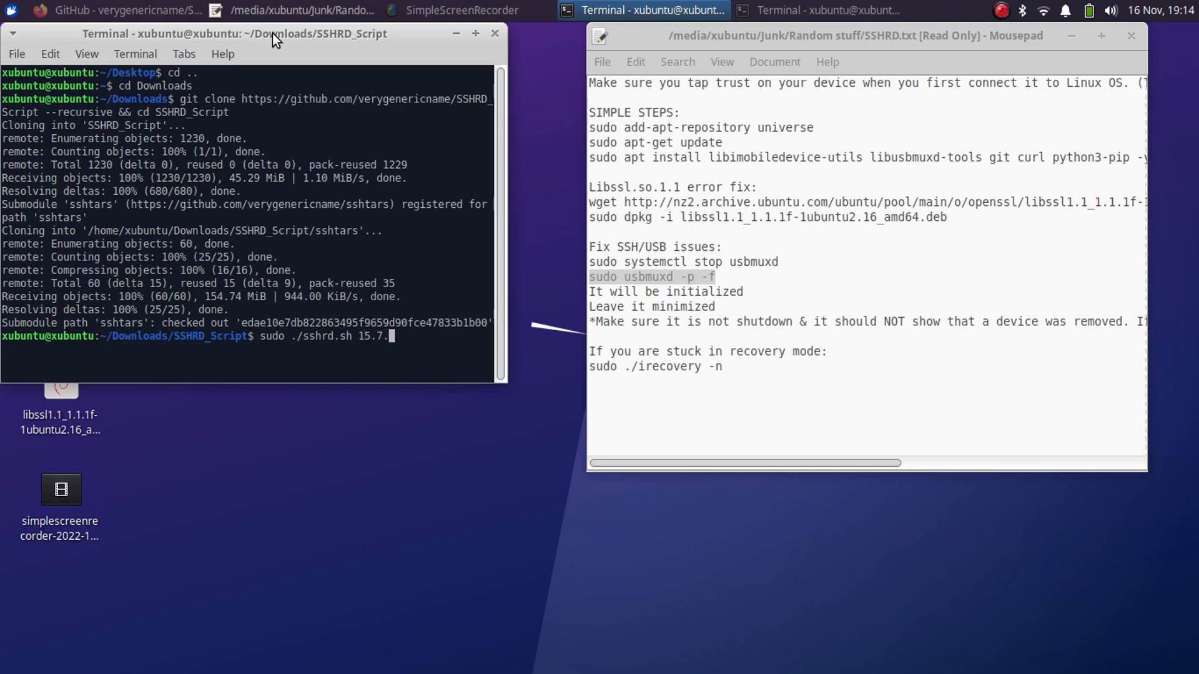
pyautogui.write('1')
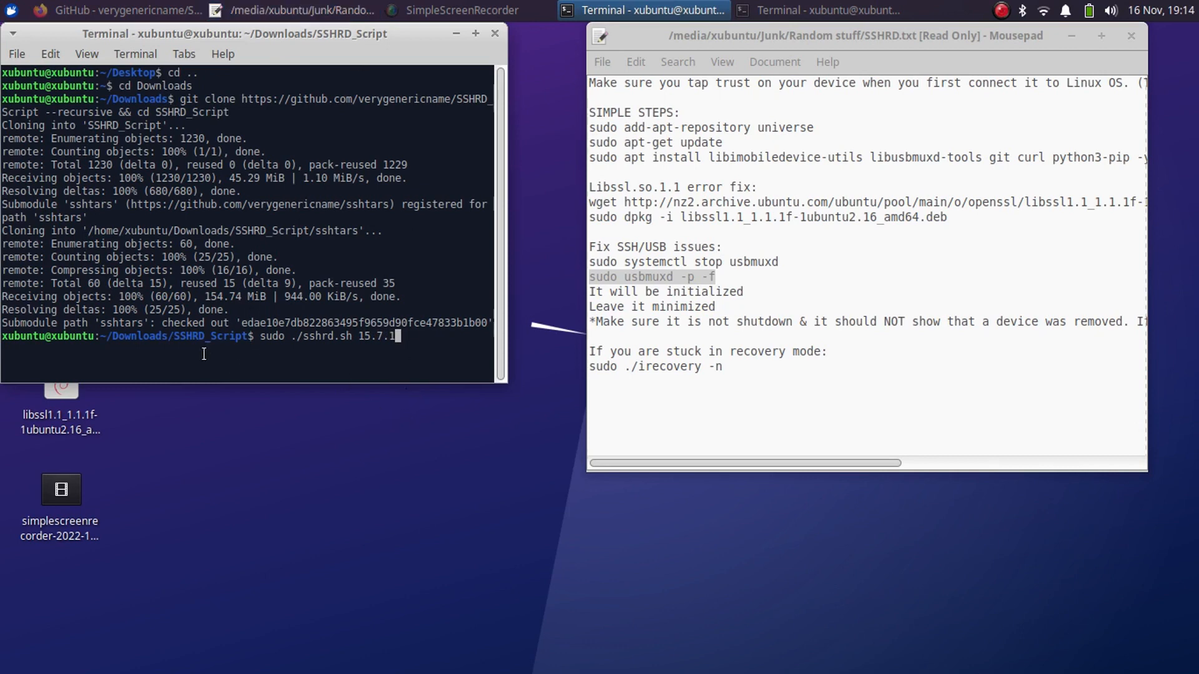
pyautogui.moveTo(360, 351)
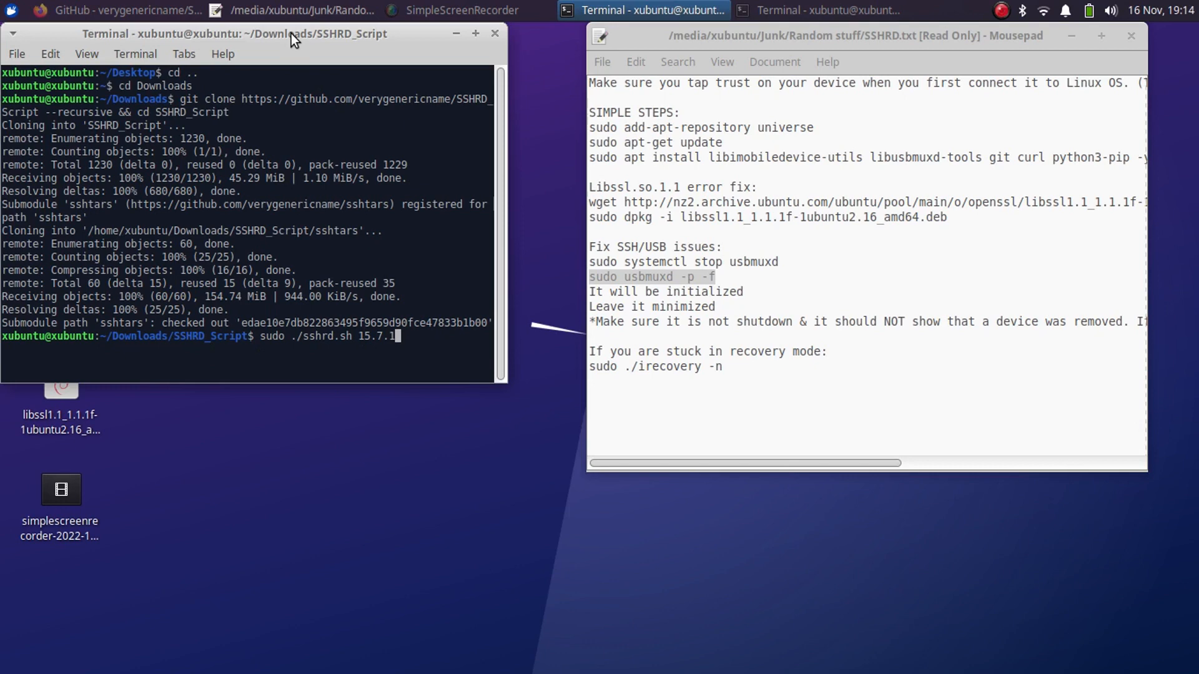
pyautogui.press('Return')
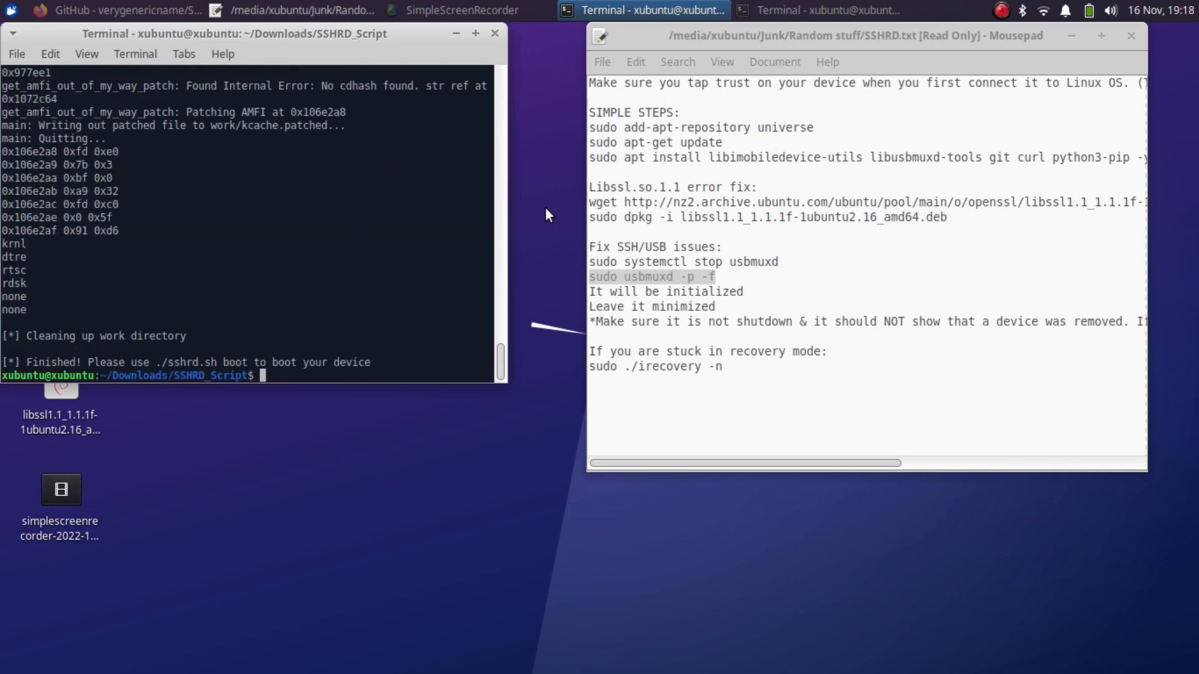
# - Boot the iPhone into the ramdisk with sudo ./sshrd.sh boot
pyautogui.write('sudo ./sshrd.sh 15.7.1')
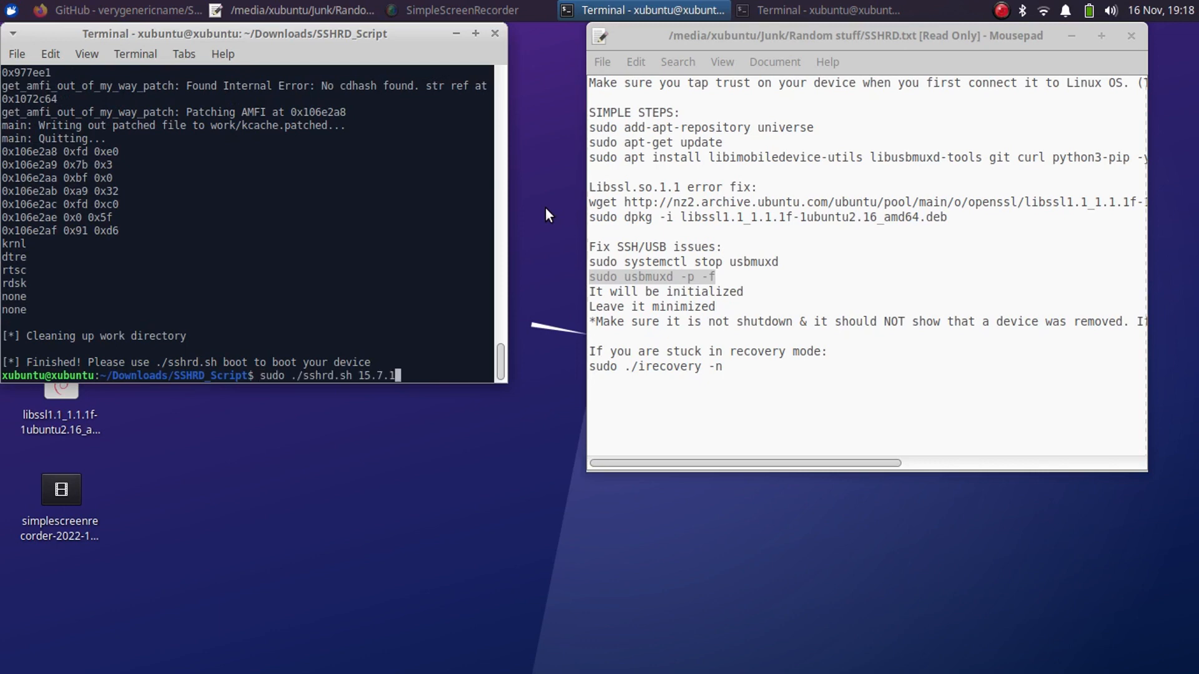
pyautogui.press('BackSpace')
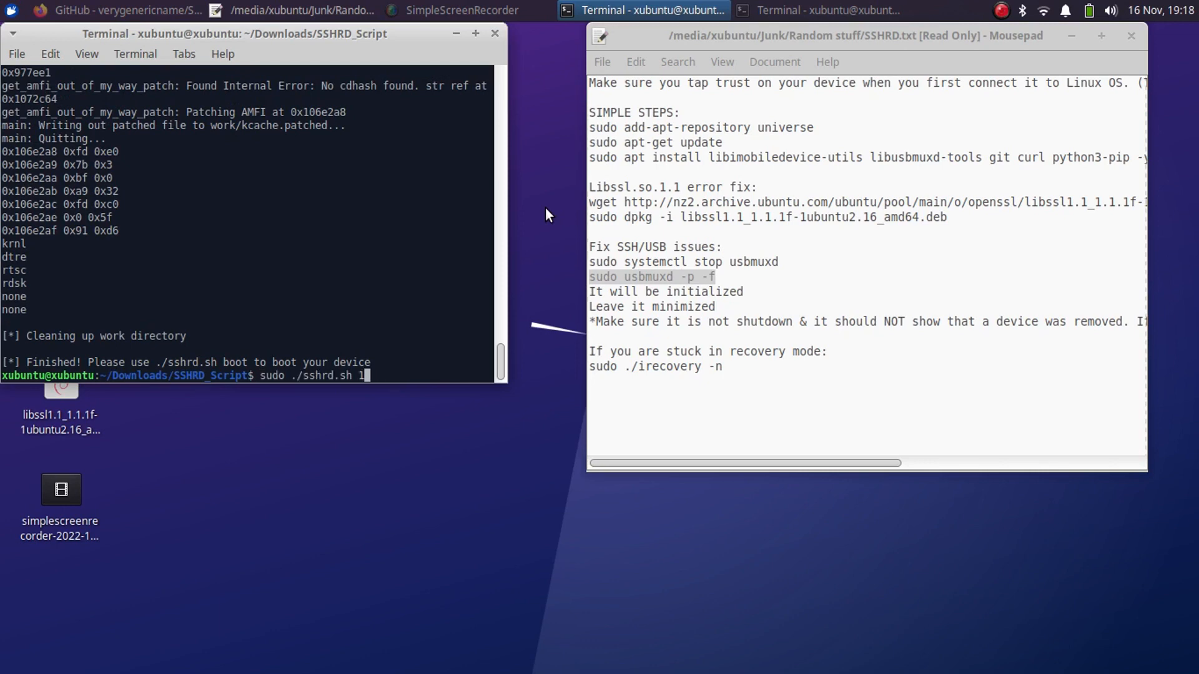
pyautogui.write('boot')
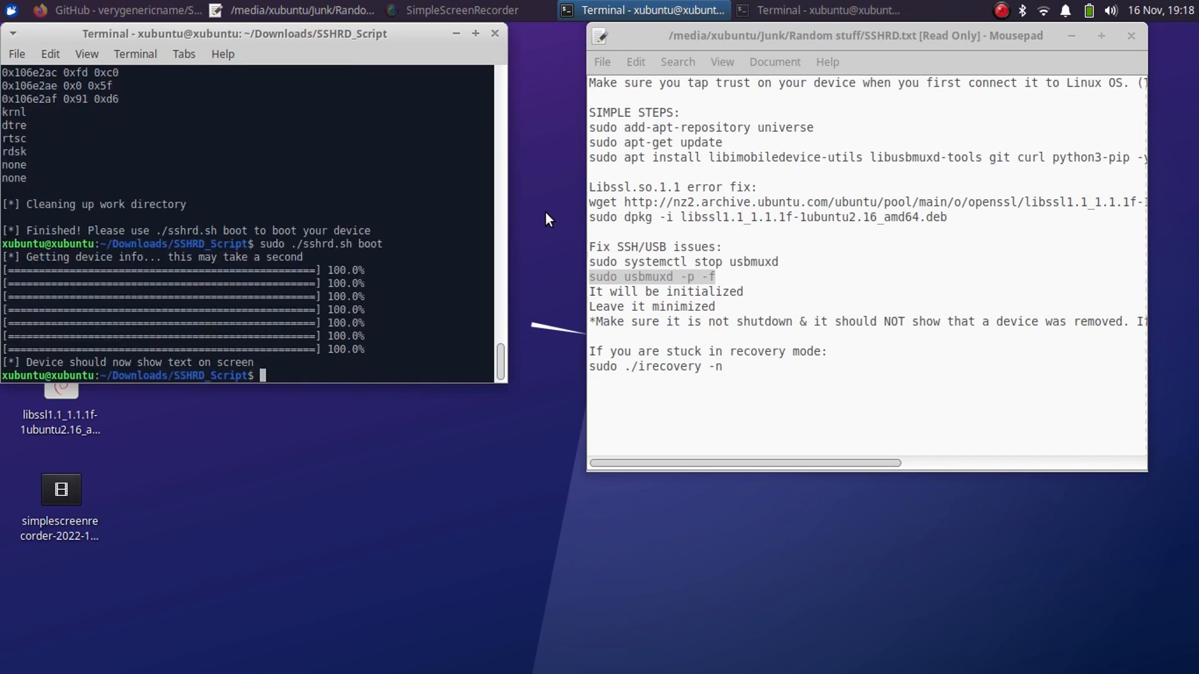
pyautogui.write('sudo ./sshrd.sh boot')
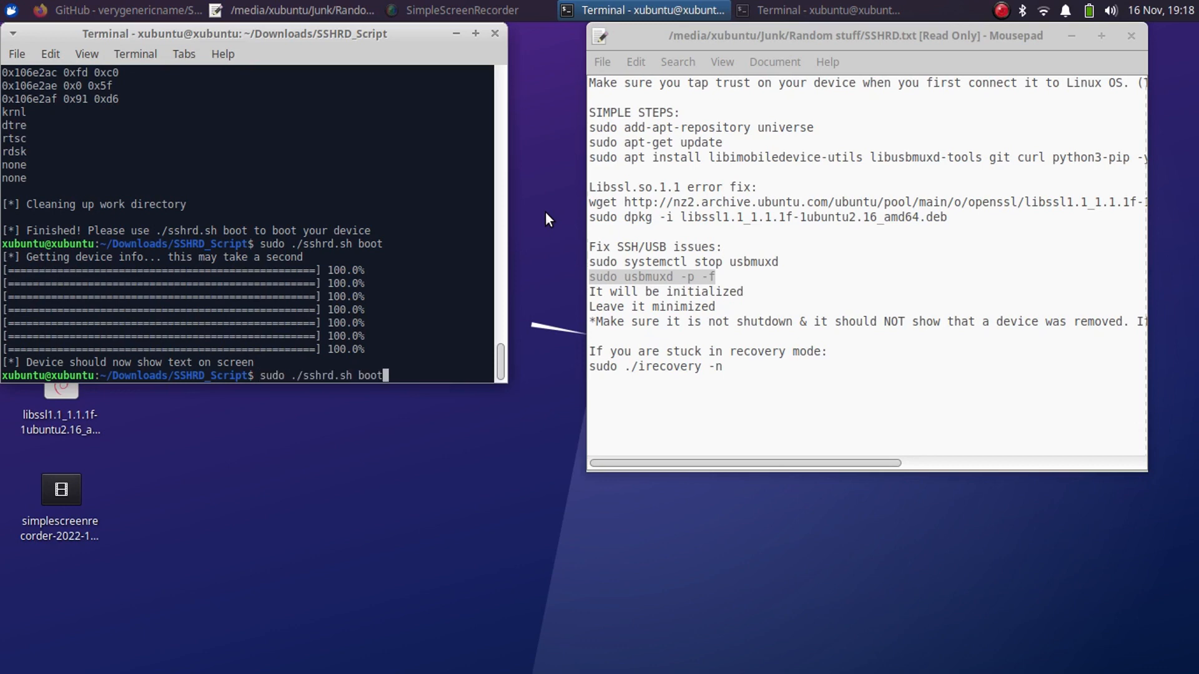
pyautogui.write('ssh')
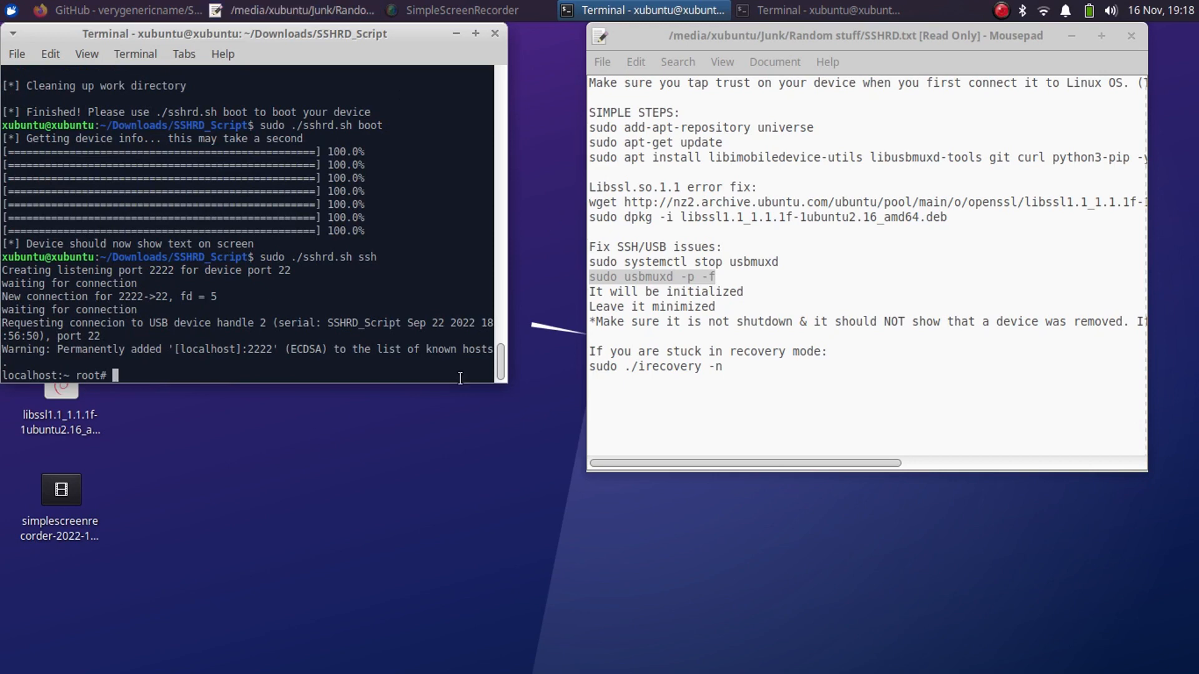
pyautogui.moveTo(297, 43)
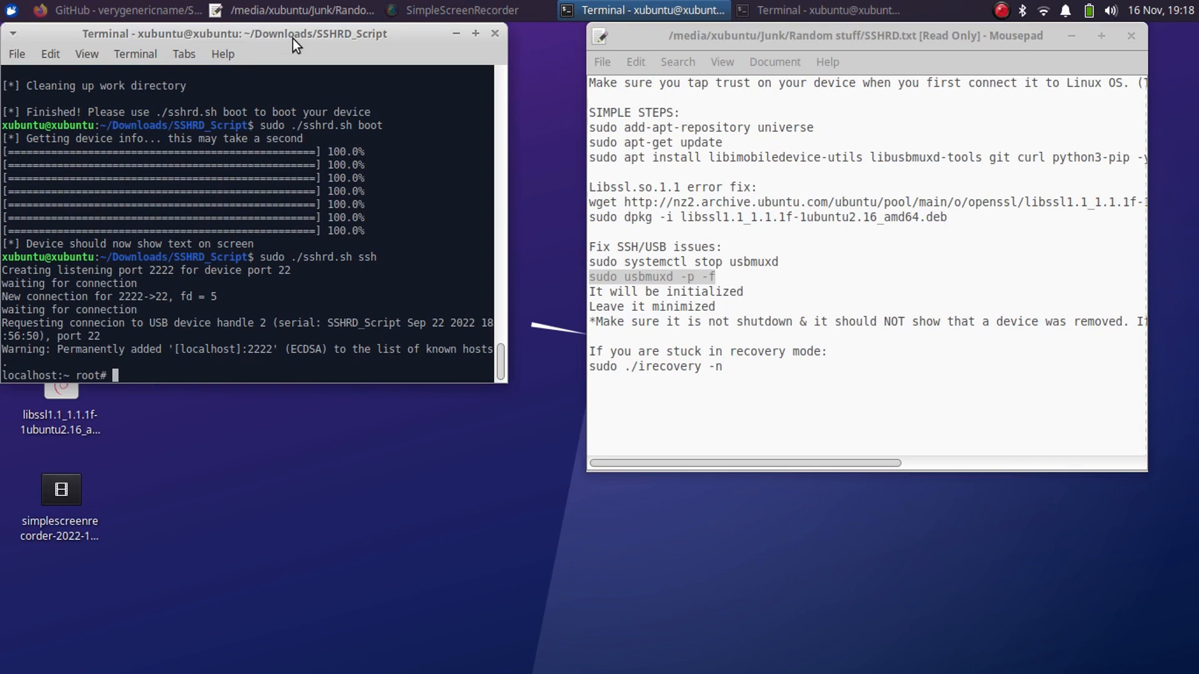
# - Delete the disk0s1s8 filesystem with apfs_deletefs from the root SSH shell
pyautogui.write('apt')
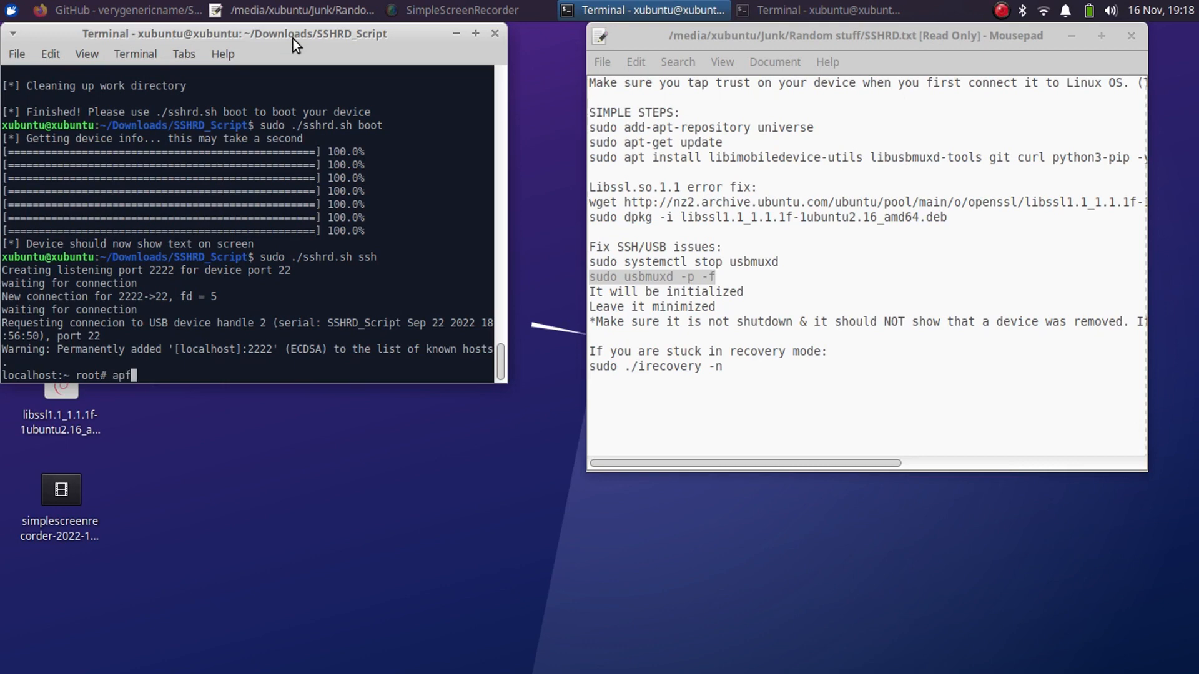
pyautogui.write('s_deletefs d')
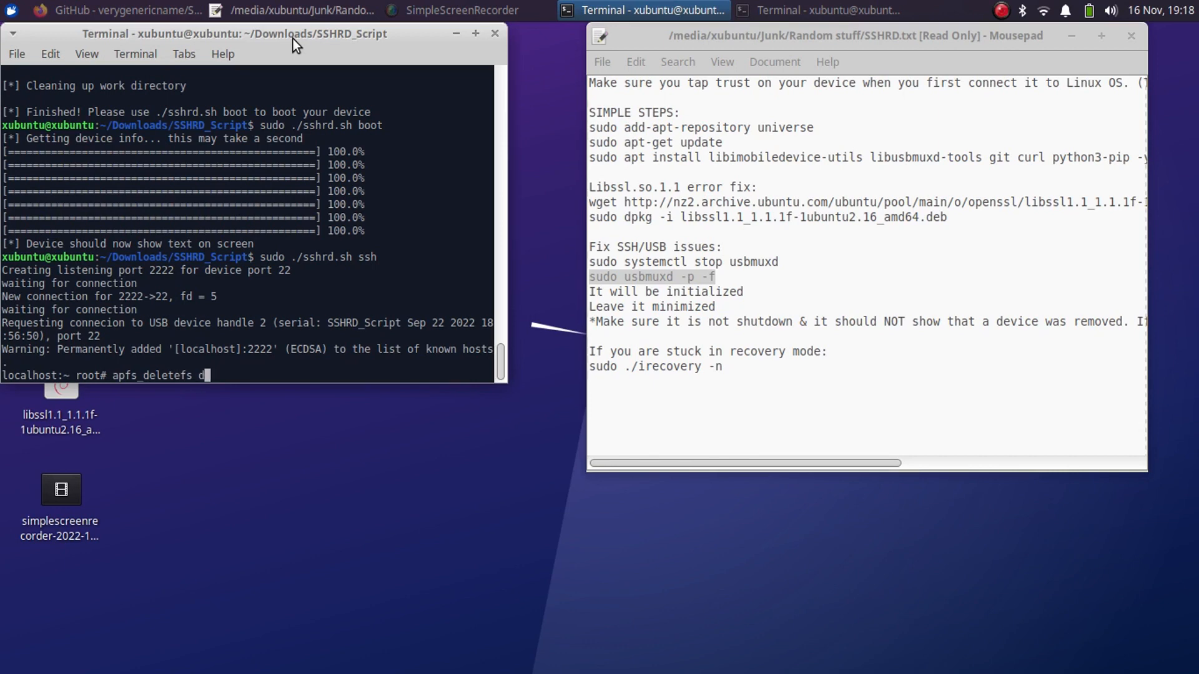
pyautogui.write('isk')
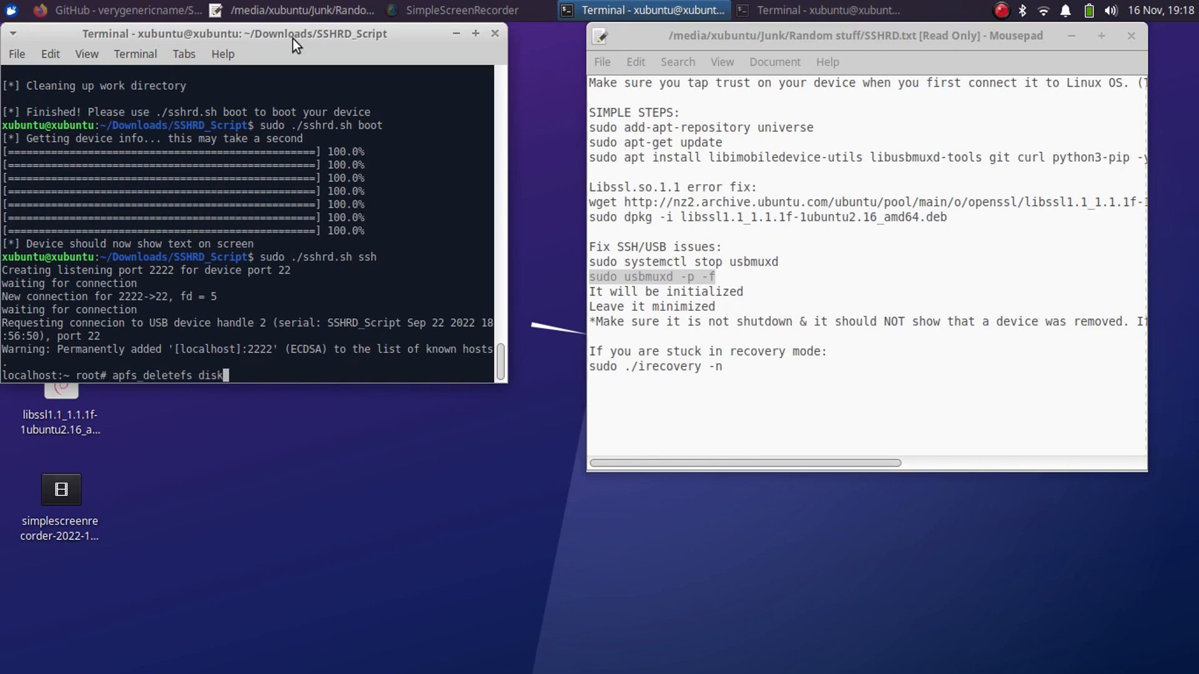
pyautogui.write('0s1s8')
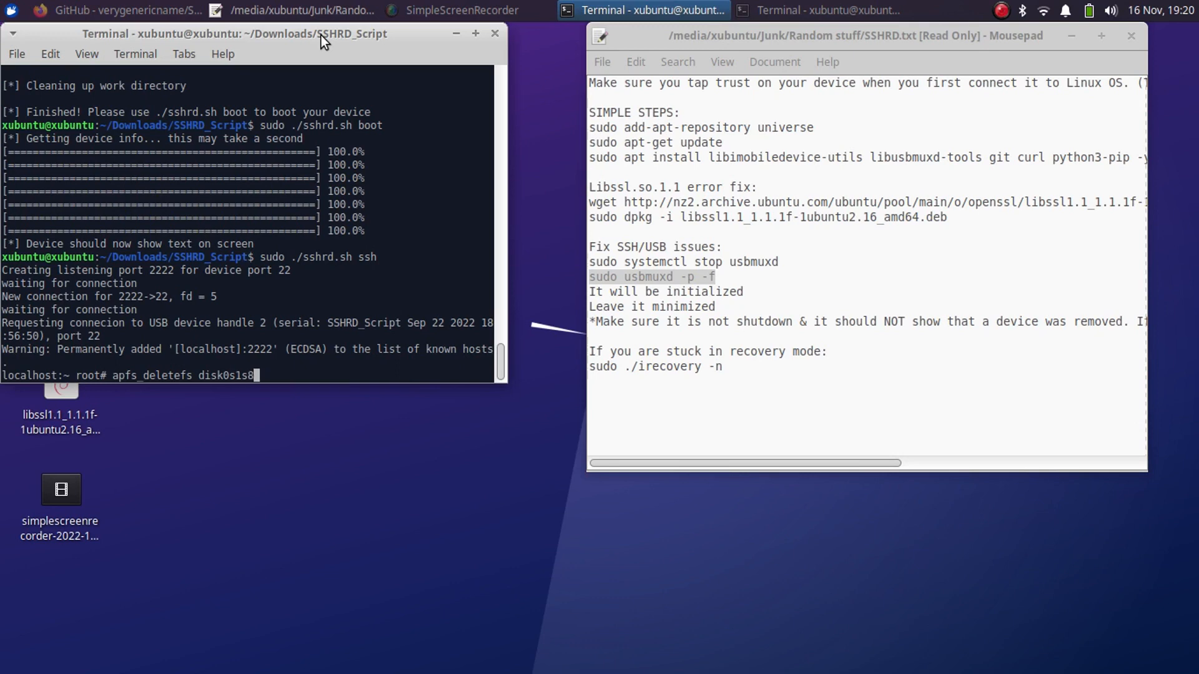
pyautogui.press('Return')
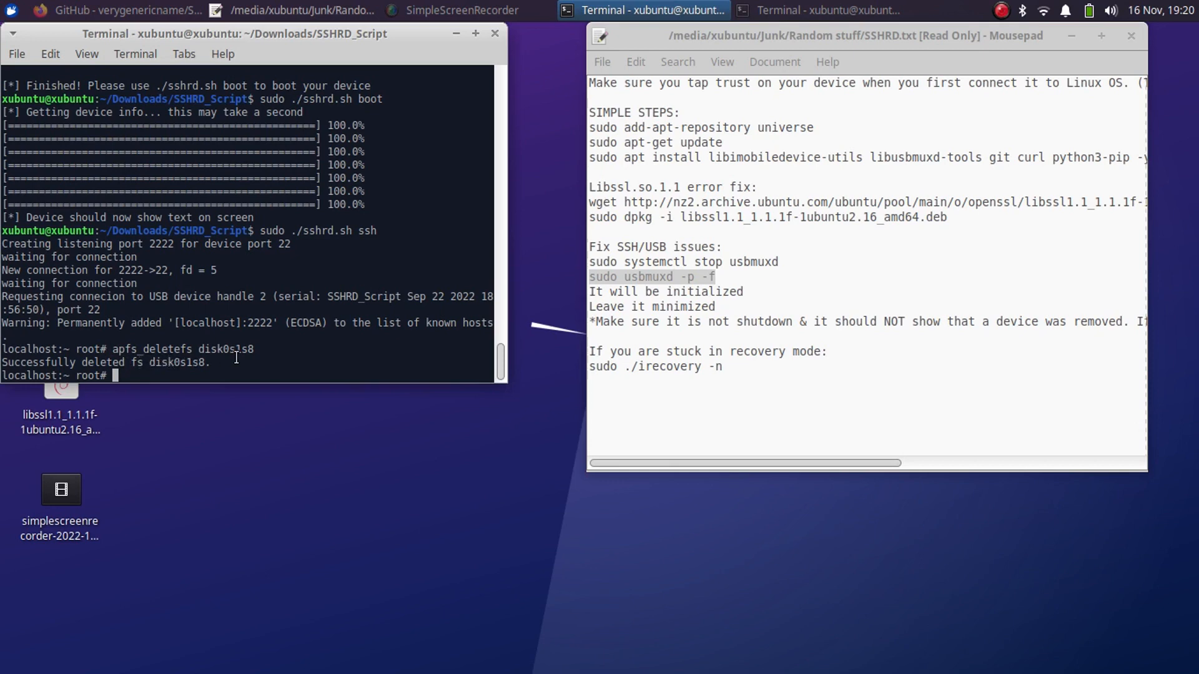
pyautogui.moveTo(243, 43)
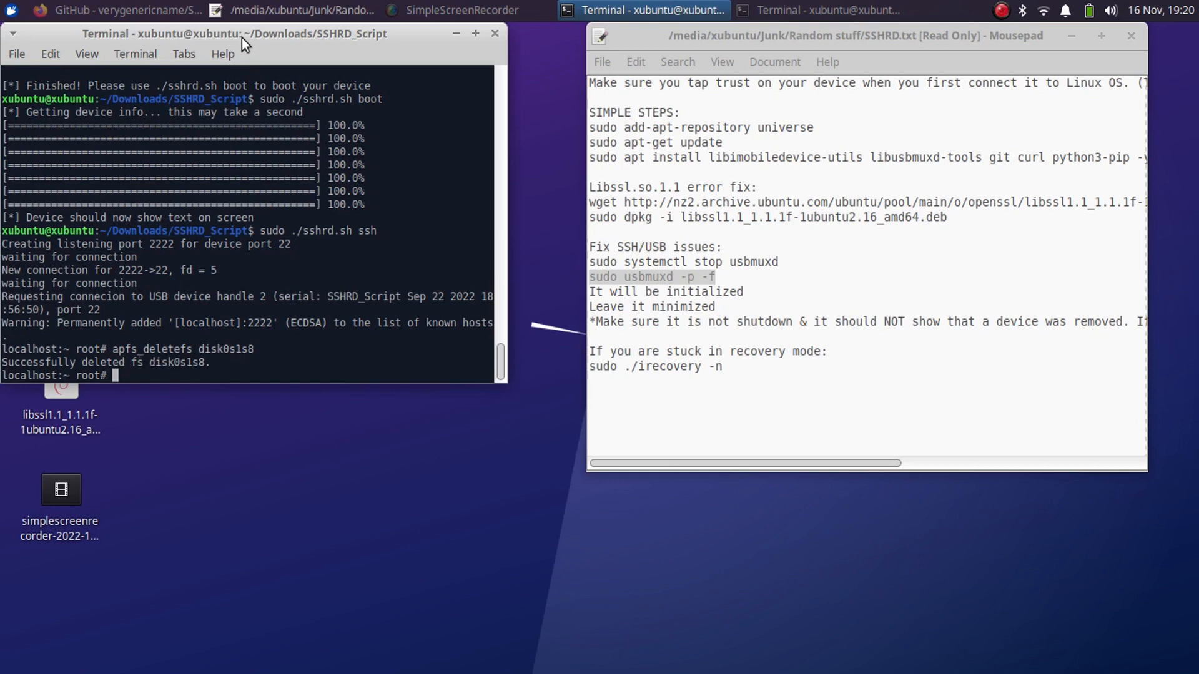
pyautogui.write('reboot')
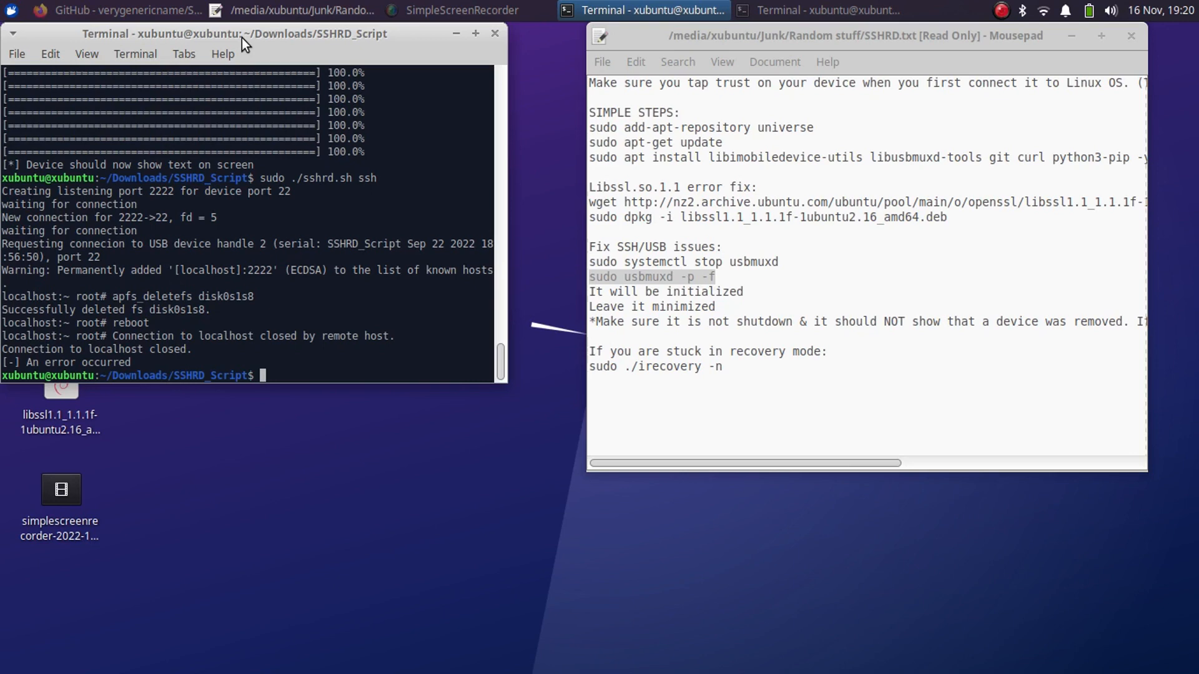
# - Enter the palera1n command with --tweaks 15.7.1 and --skip-fakefs at the local prompt
pyautogui.write('sudo ./paleraln.sh --tweaks 15.7.1 --skip-fakefs')
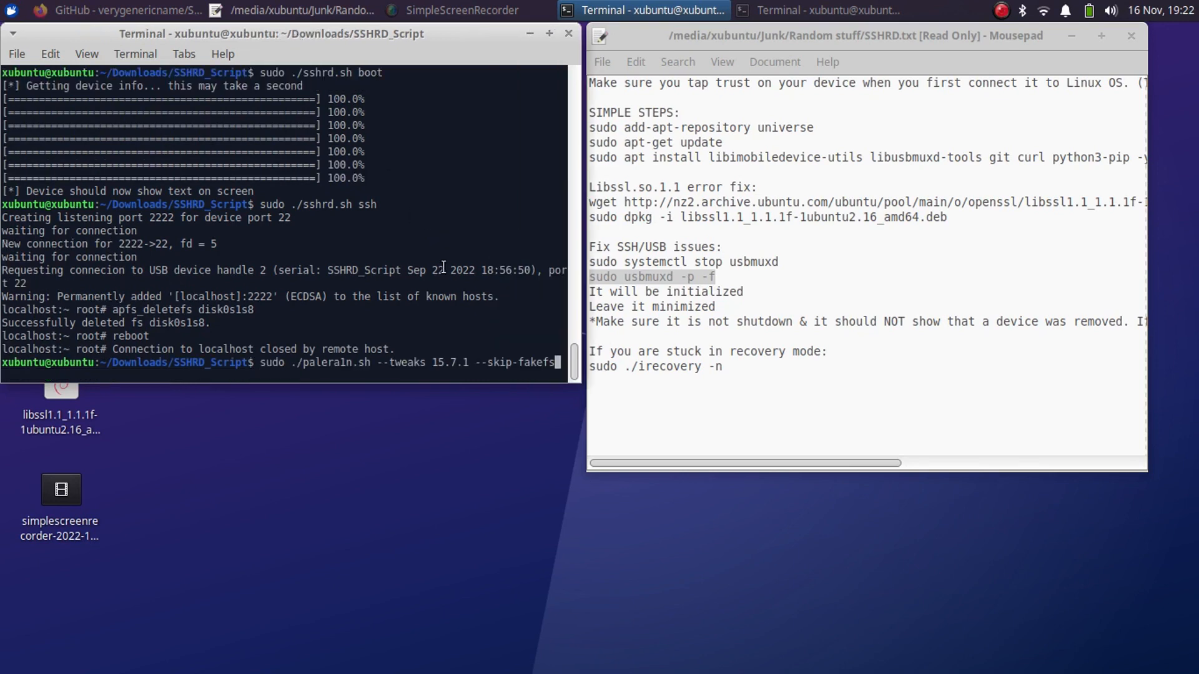
pyautogui.moveTo(389, 436)
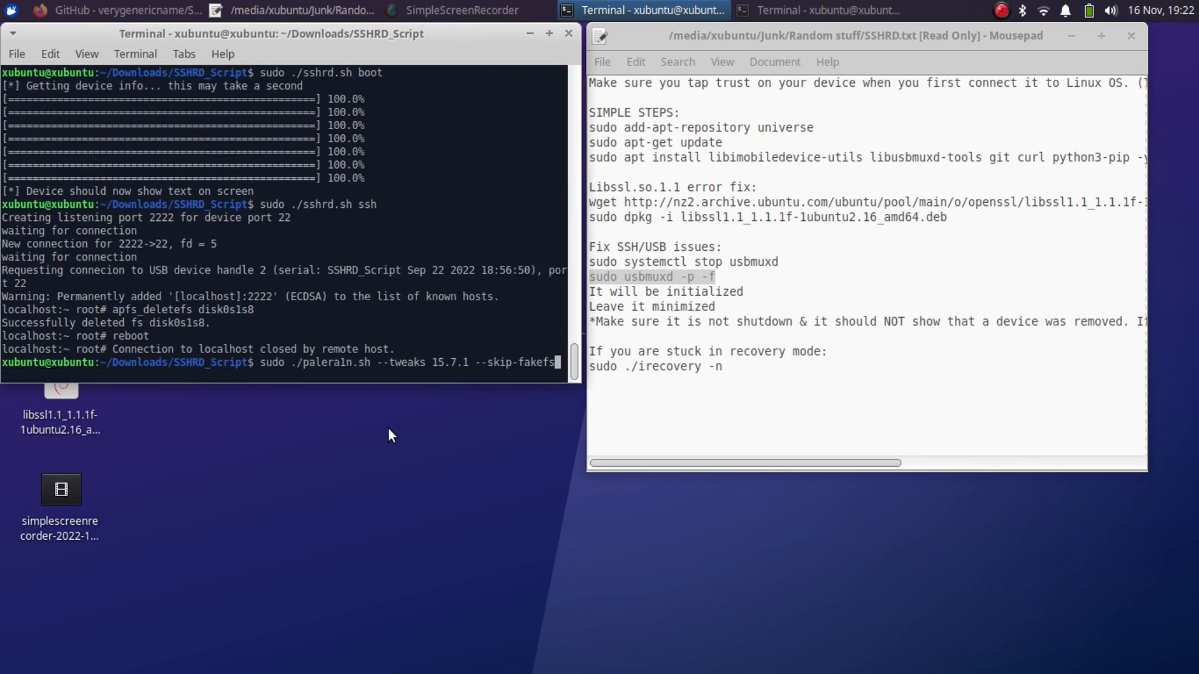
pyautogui.moveTo(382, 390)
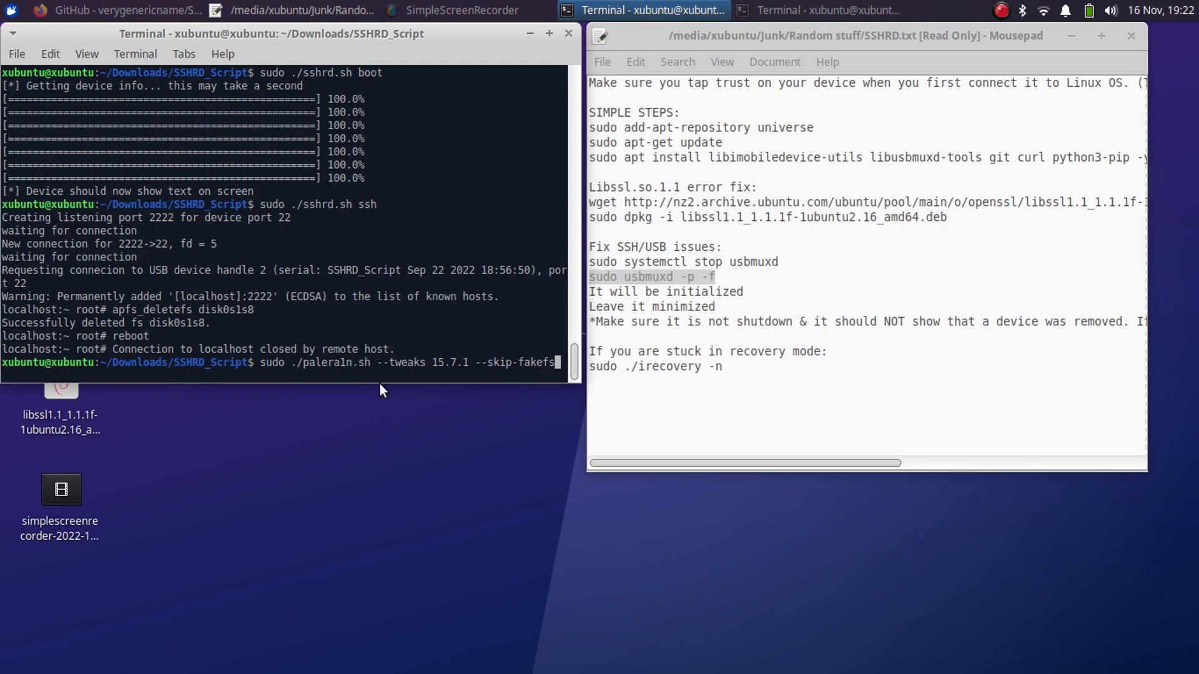
pyautogui.moveTo(337, 383)
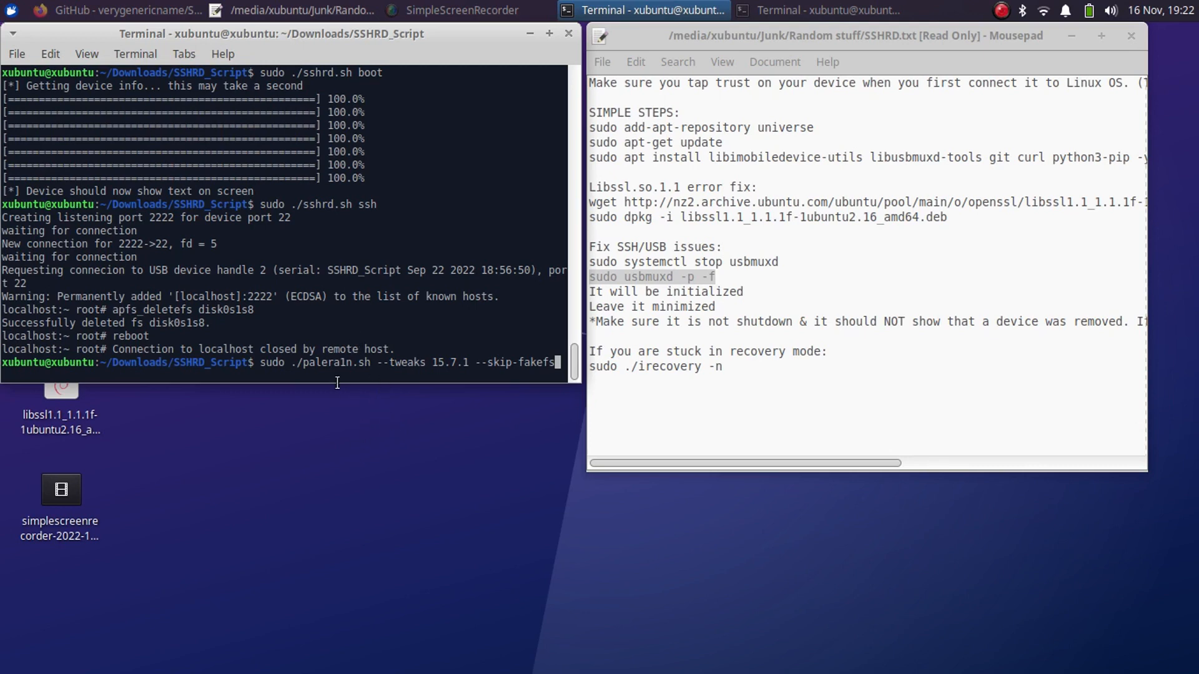
pyautogui.moveTo(351, 371)
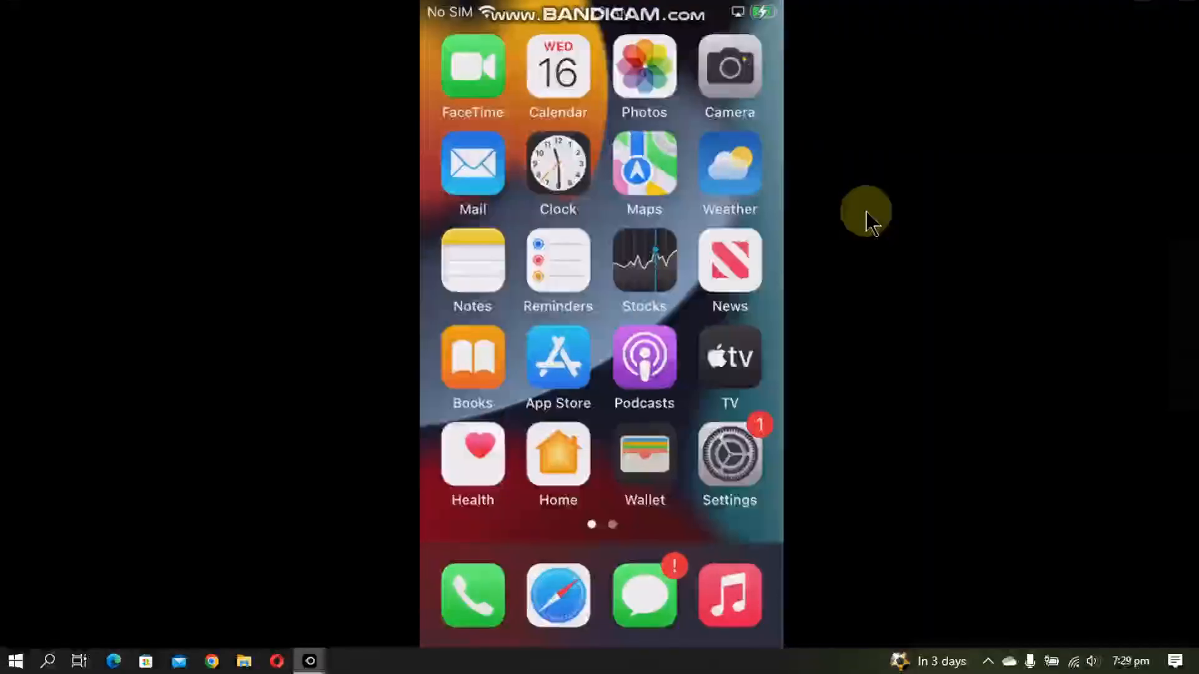
pyautogui.click(729, 455)
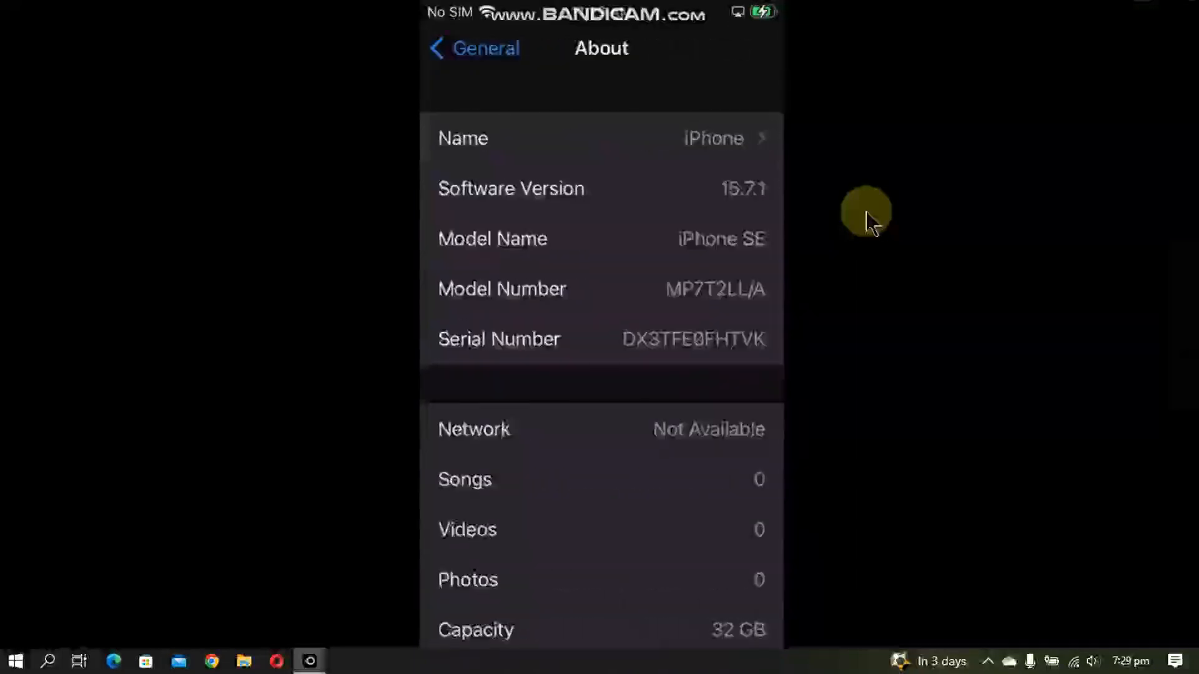
pyautogui.scroll(-3)
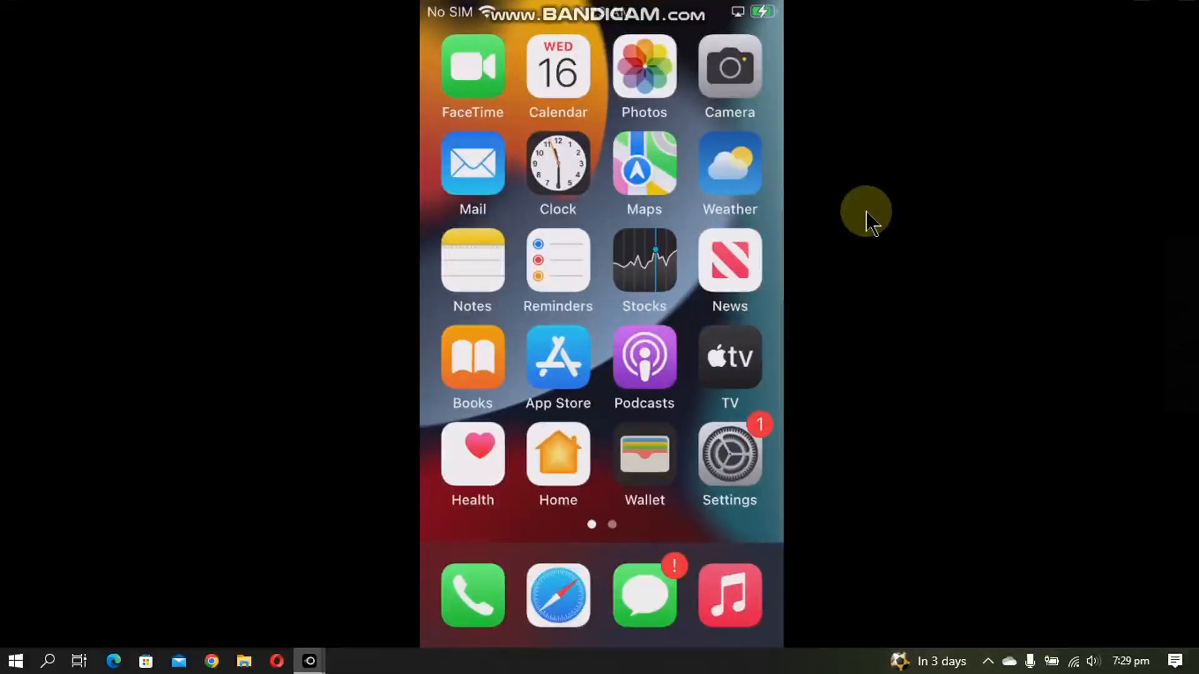
pyautogui.moveTo(851, 214)
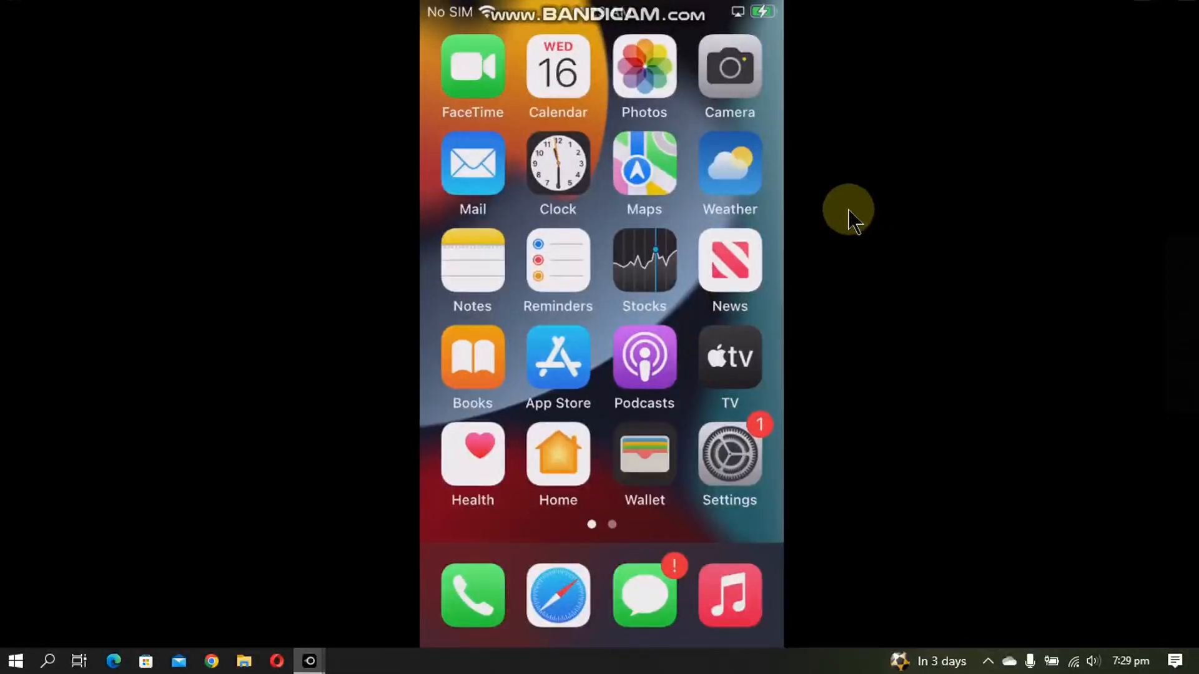